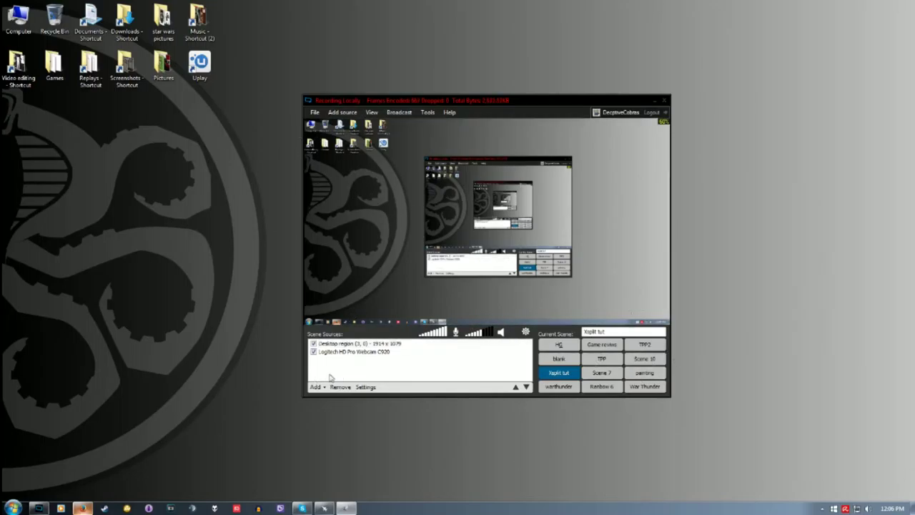
Drag the XSplit Broadcaster window by its title bar slightly further right
drag(486, 100, 478, 93)
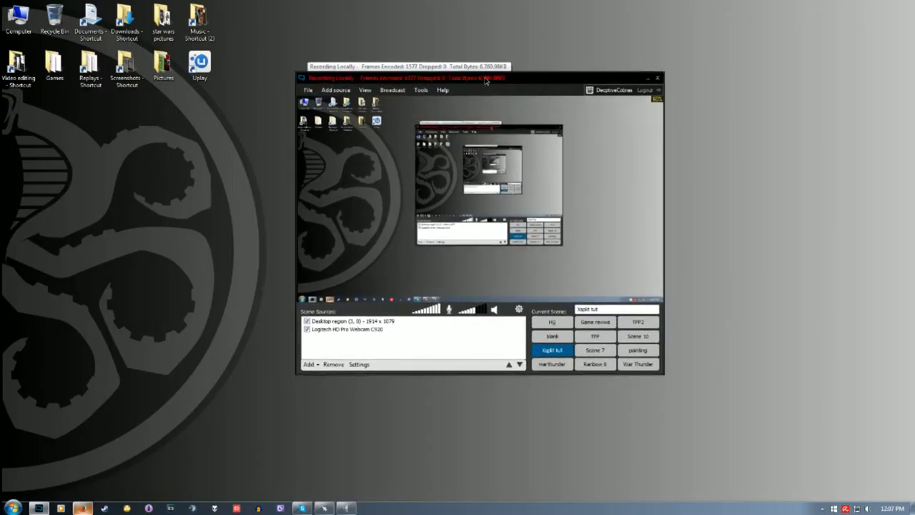
drag(486, 78, 511, 83)
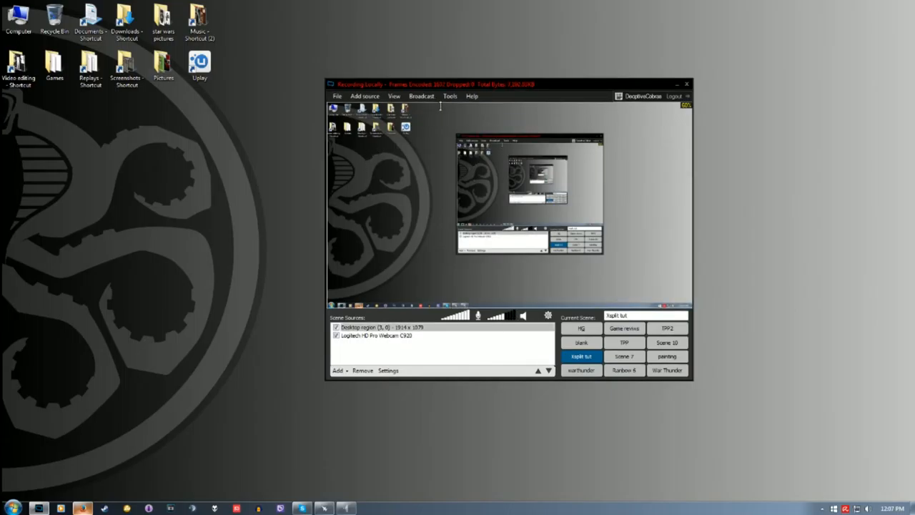
mouse_move(557, 316)
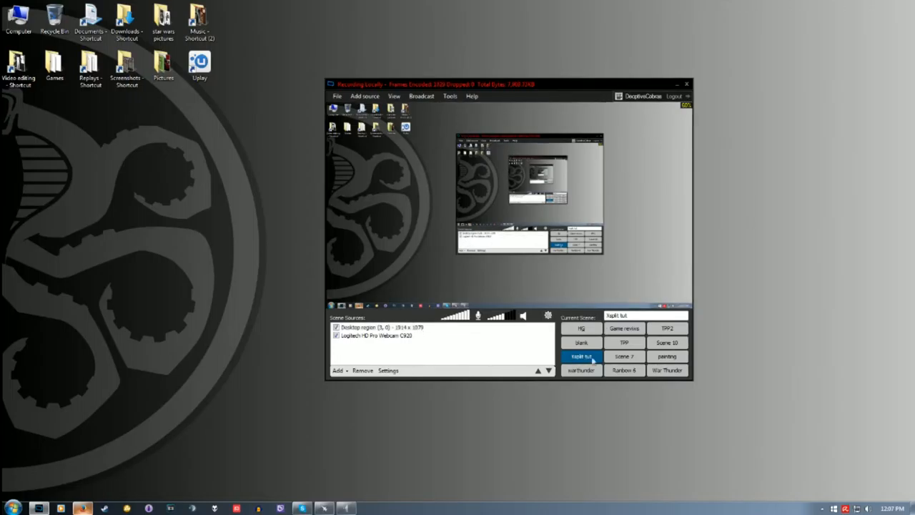
Select the Xsplit tut scene and its Logitech HD Pro Webcam C920 source
click(361, 336)
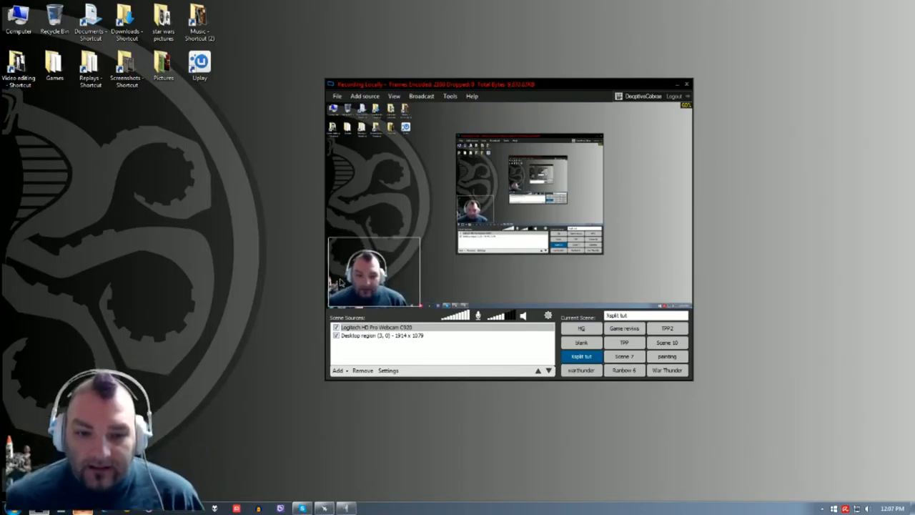
click(386, 326)
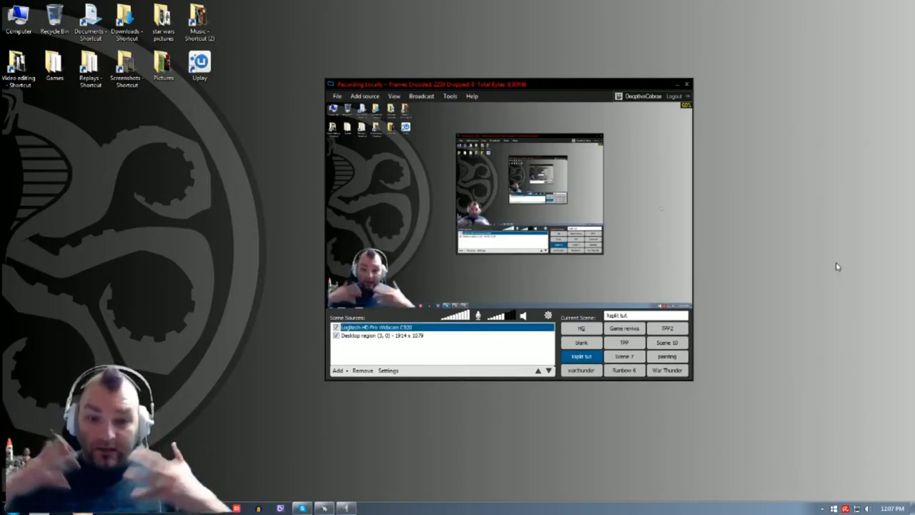
mouse_move(836, 247)
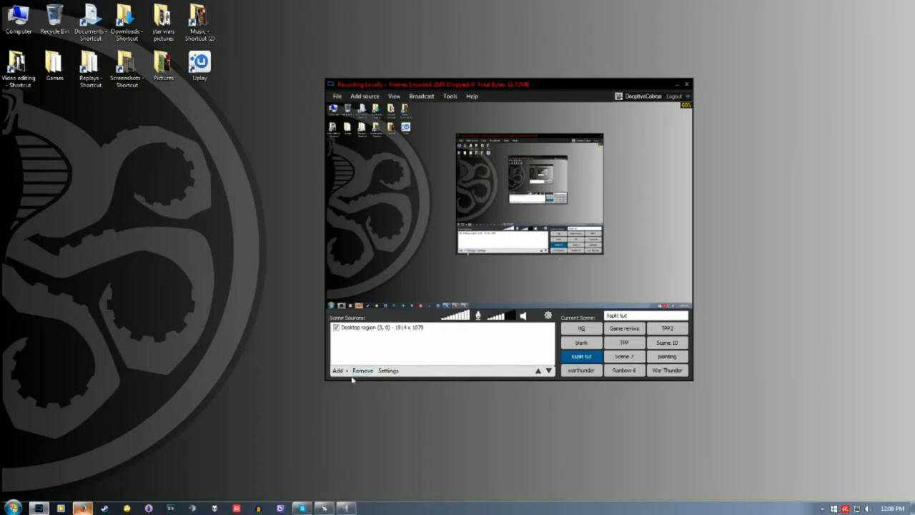
Open the Source Plugin Store through Add > Other > 'Get more plugins from the plugin store...'
click(335, 370)
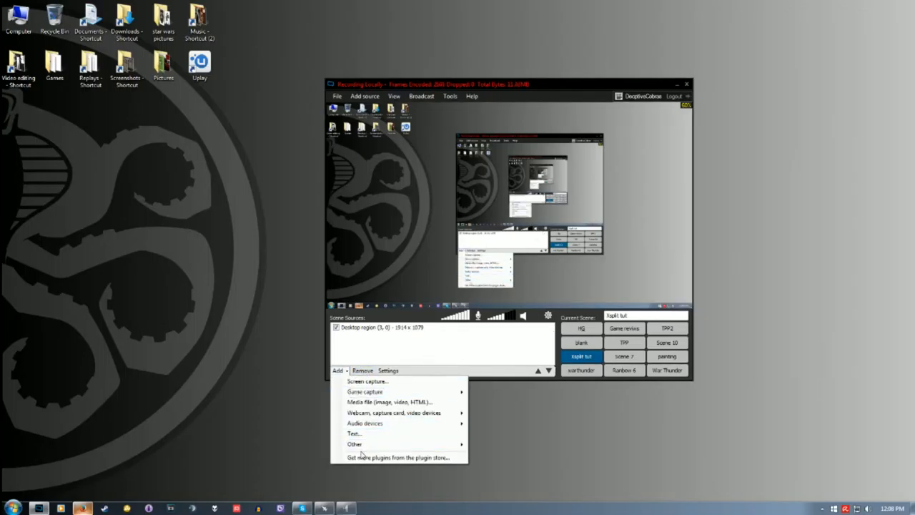
click(354, 444)
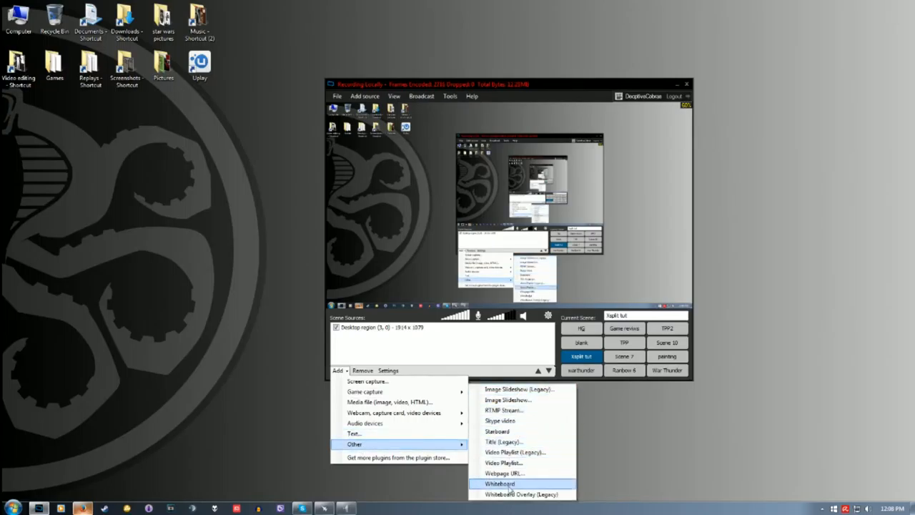
mouse_move(506, 462)
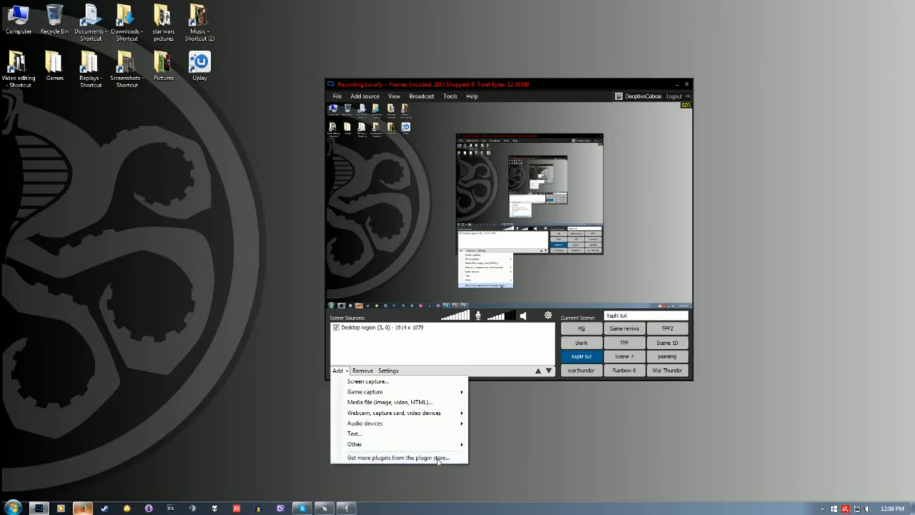
click(401, 458)
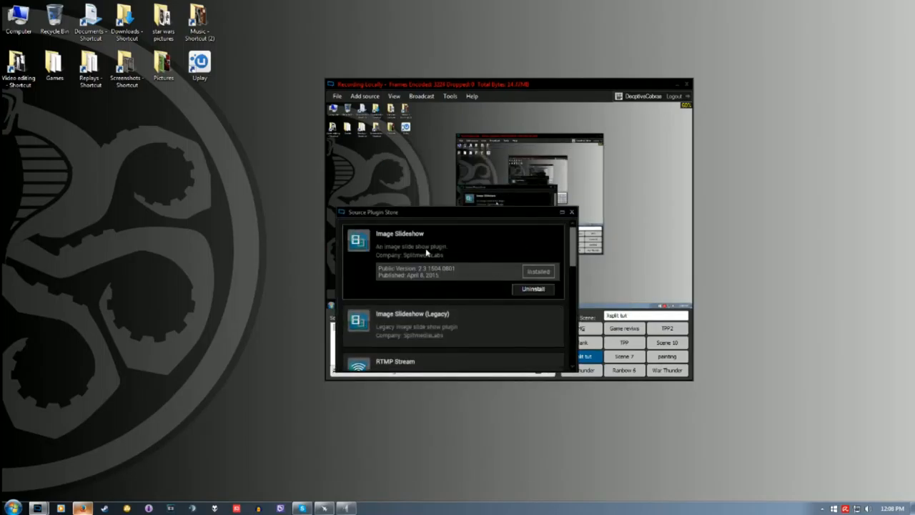
Scroll through the Source Plugin Store's installed plugins, then close the store
scroll(down, 3)
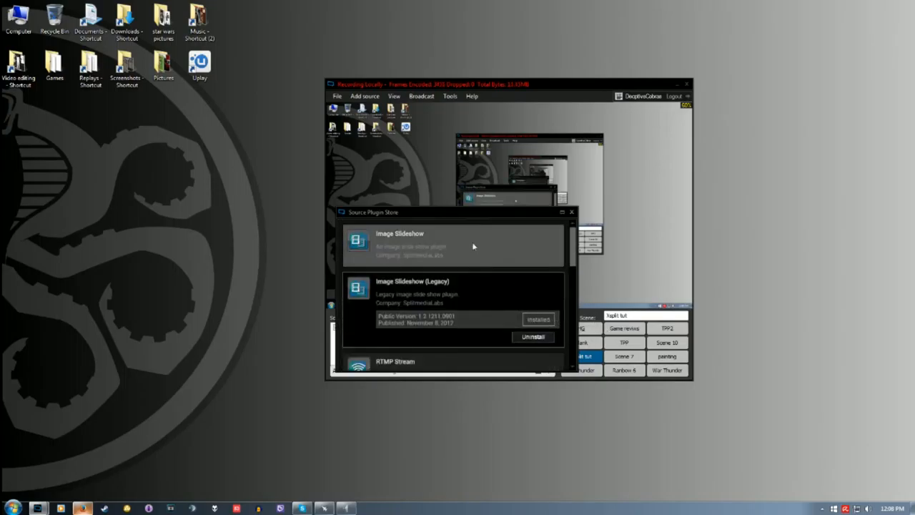
scroll(down, 3)
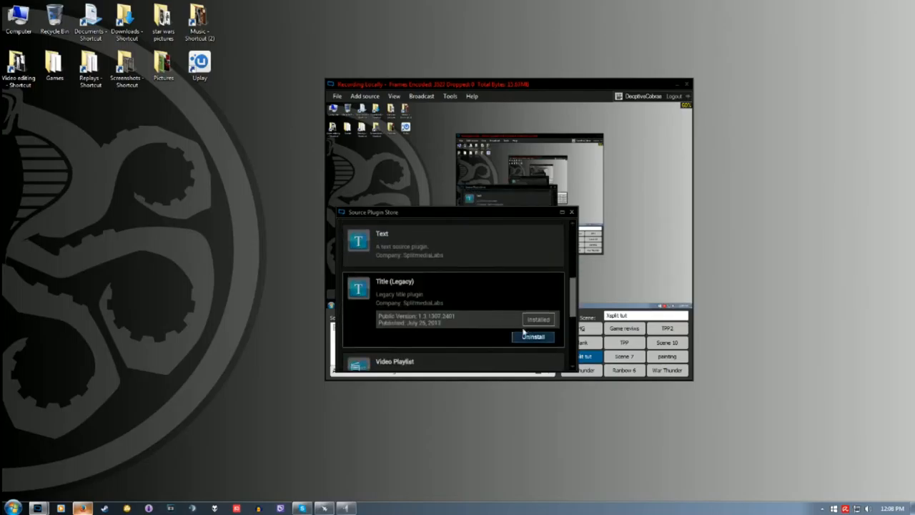
scroll(down, 3)
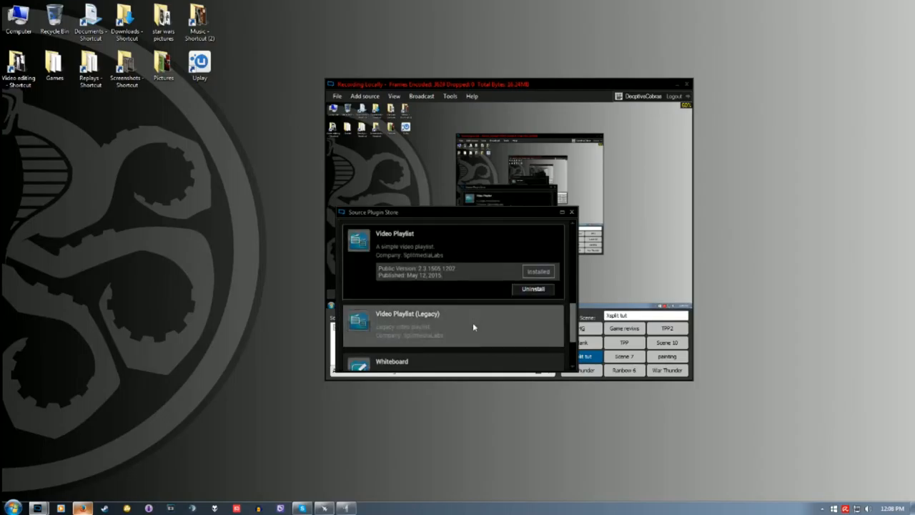
scroll(down, 3)
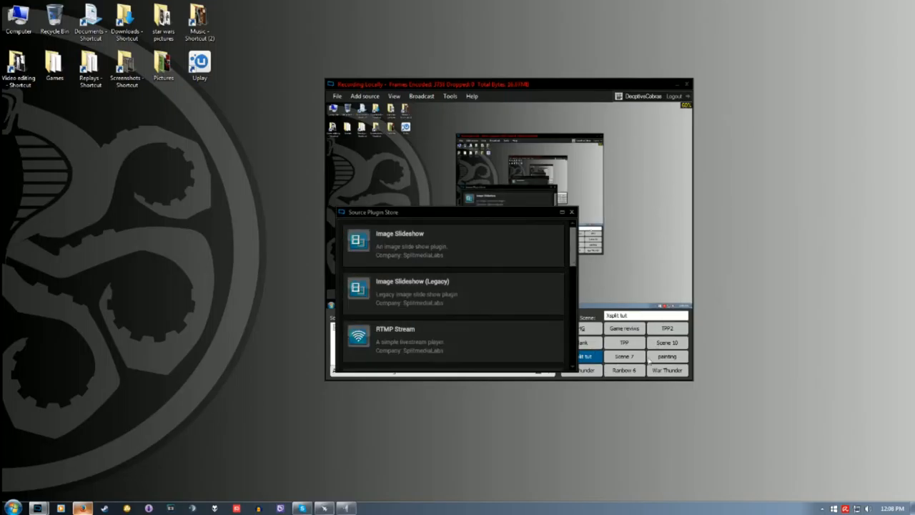
click(571, 212)
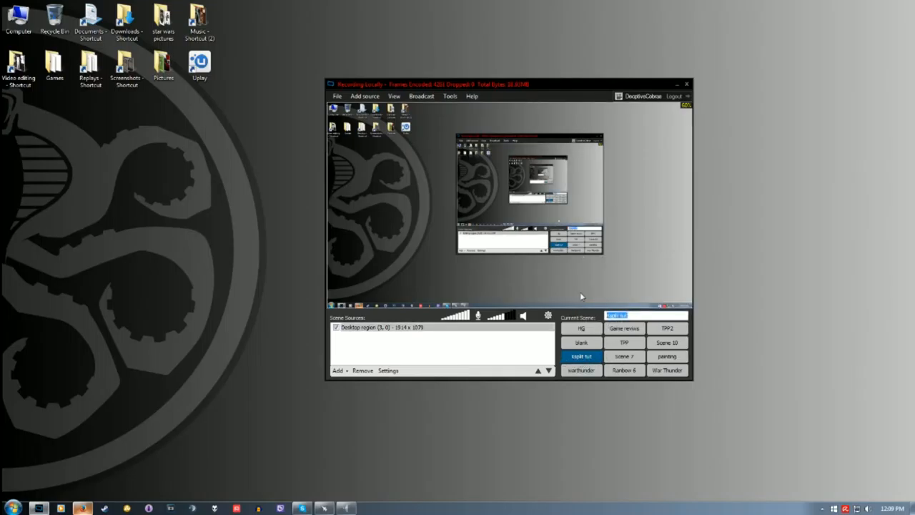
text(what ever you wa)
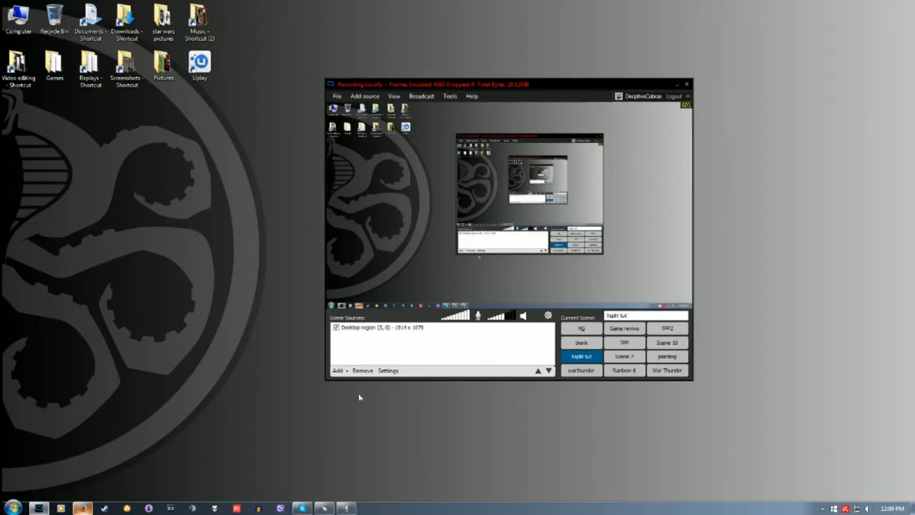
Start adding a media file source and browse into Pictures > Overlays
click(336, 370)
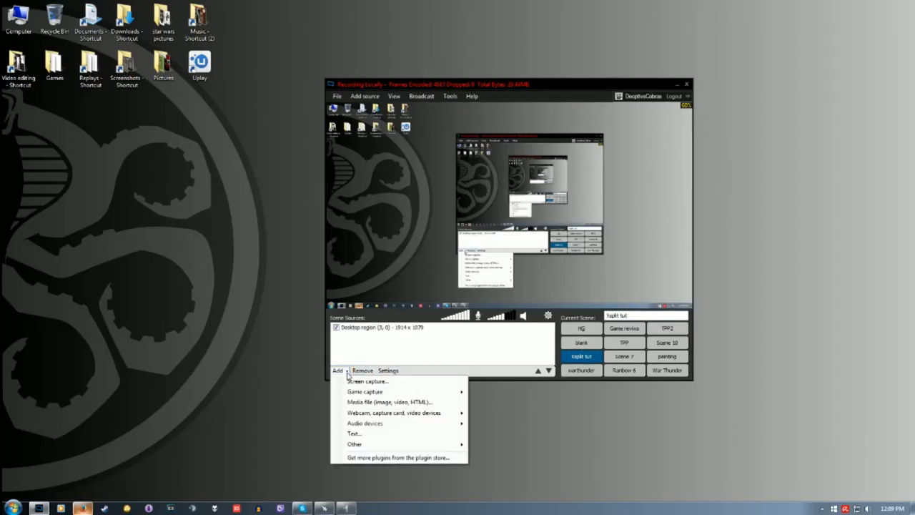
mouse_move(393, 412)
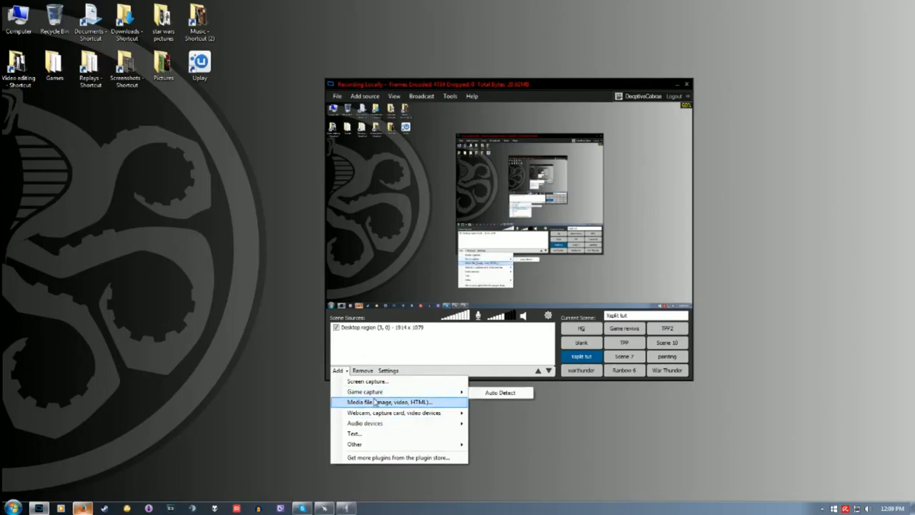
mouse_move(380, 412)
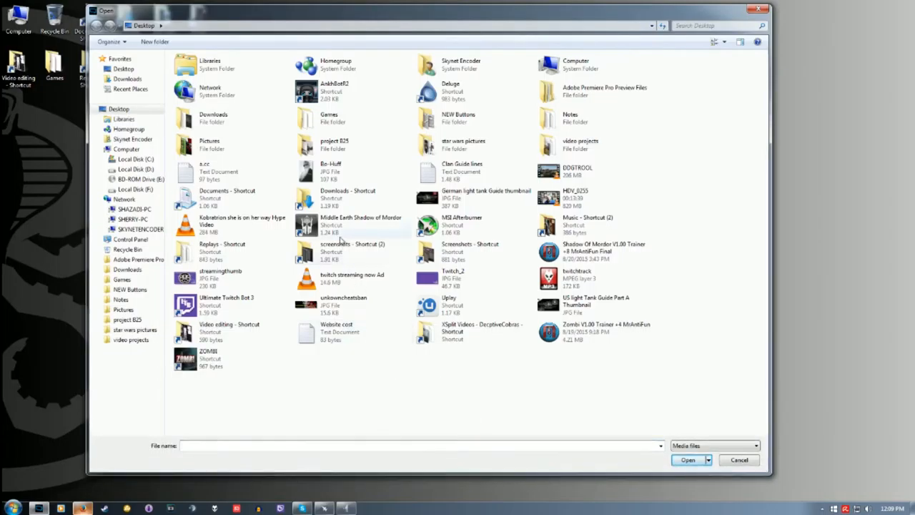
mouse_move(208, 412)
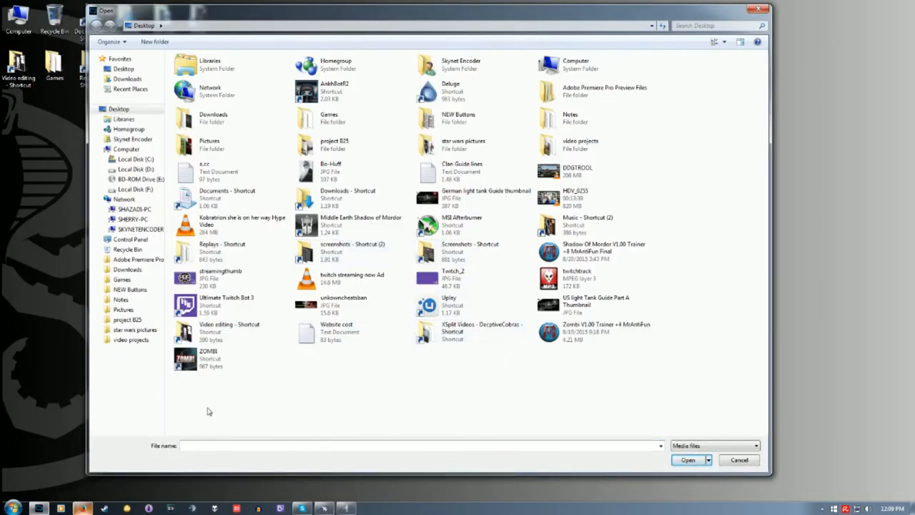
click(453, 276)
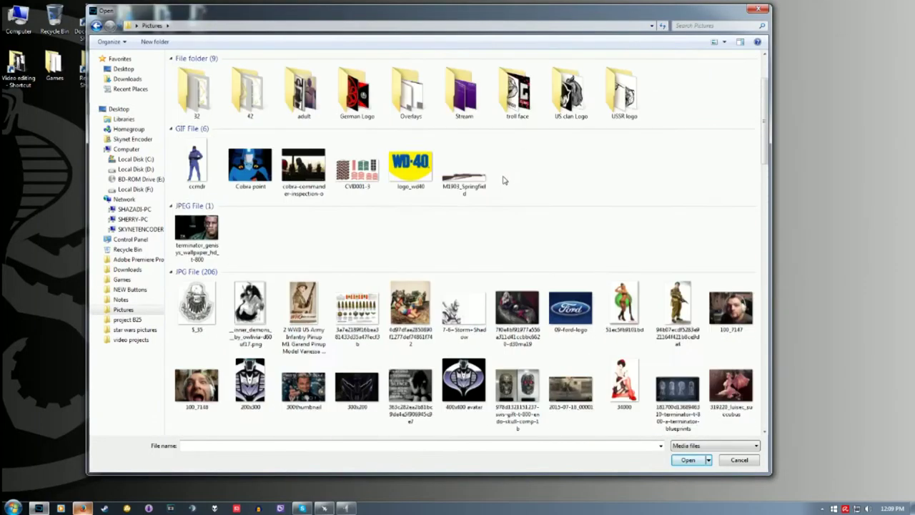
double_click(410, 90)
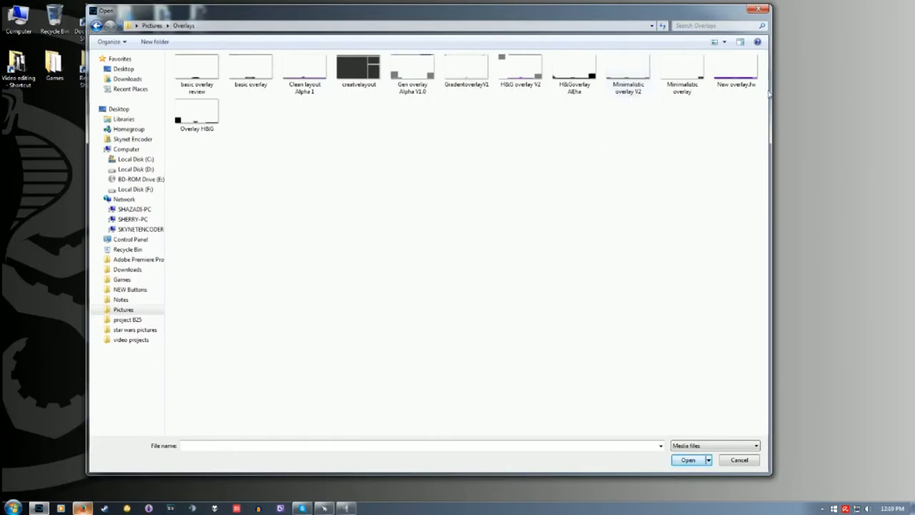
mouse_move(547, 195)
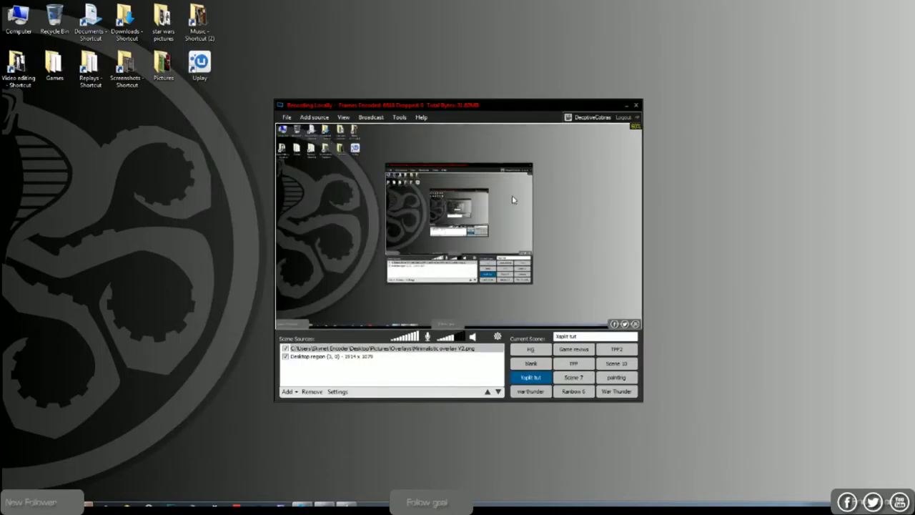
mouse_move(556, 236)
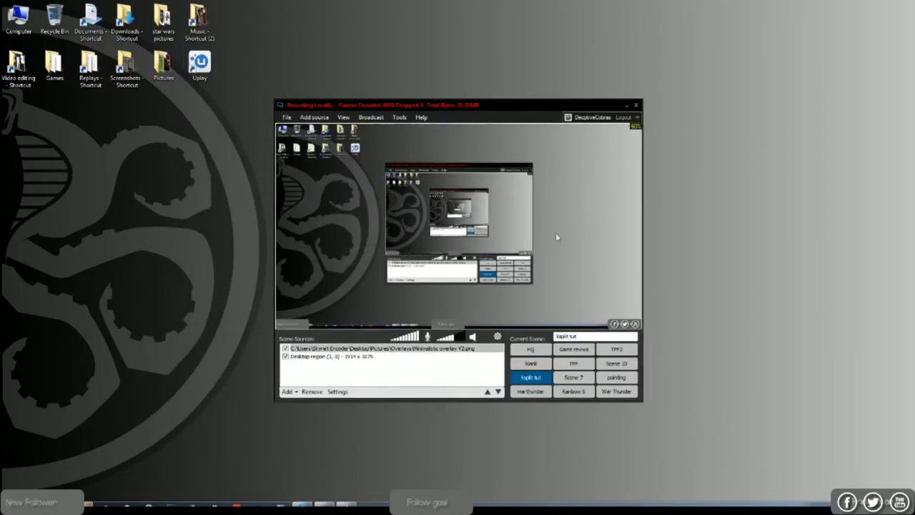
mouse_move(508, 232)
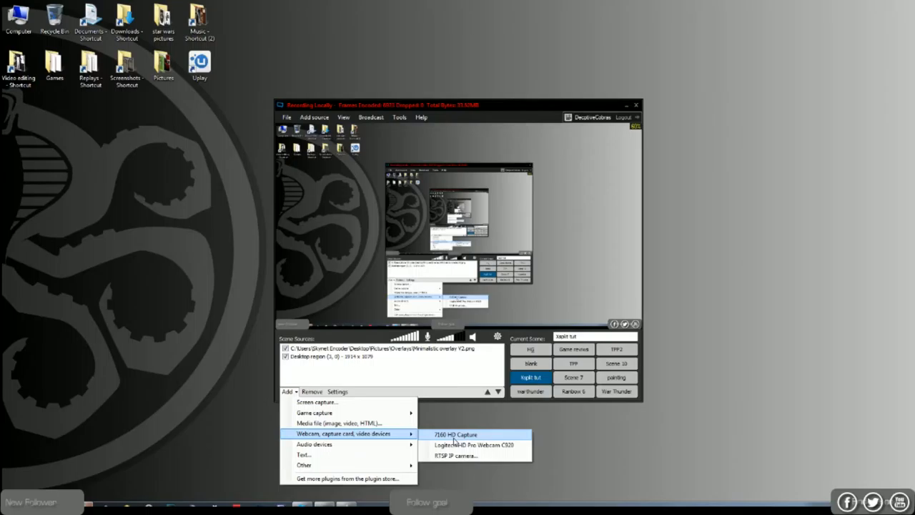
mouse_move(474, 444)
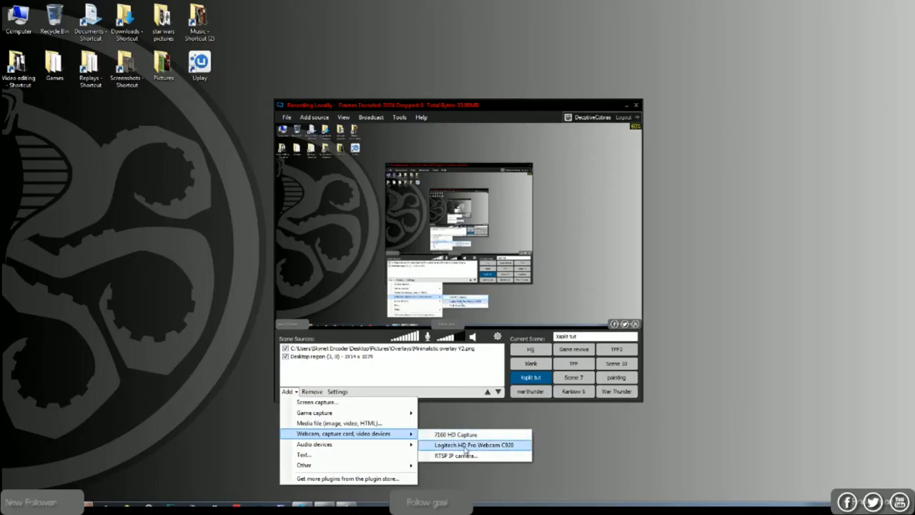
Add the Logitech HD Pro Webcam C920 source and move it up the layer order
click(472, 446)
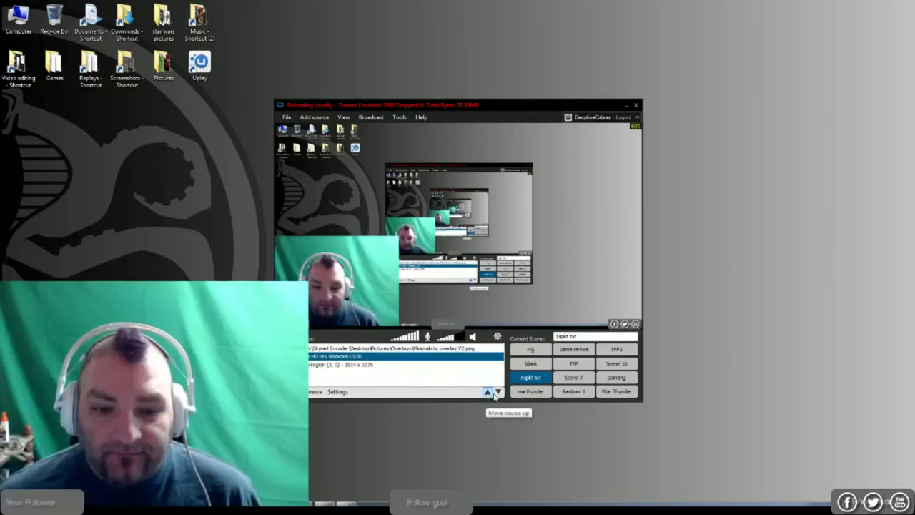
click(498, 391)
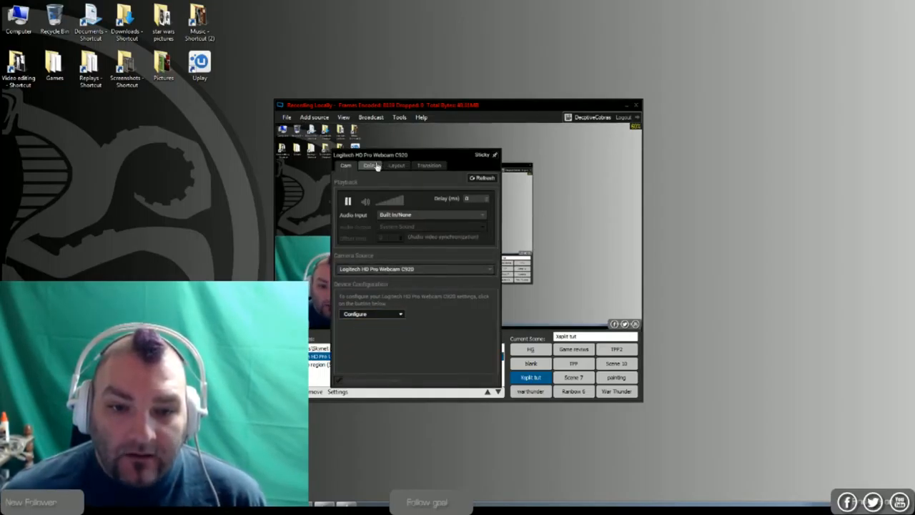
Enable Chroma Key with Green key color in the webcam source's Color settings
click(371, 165)
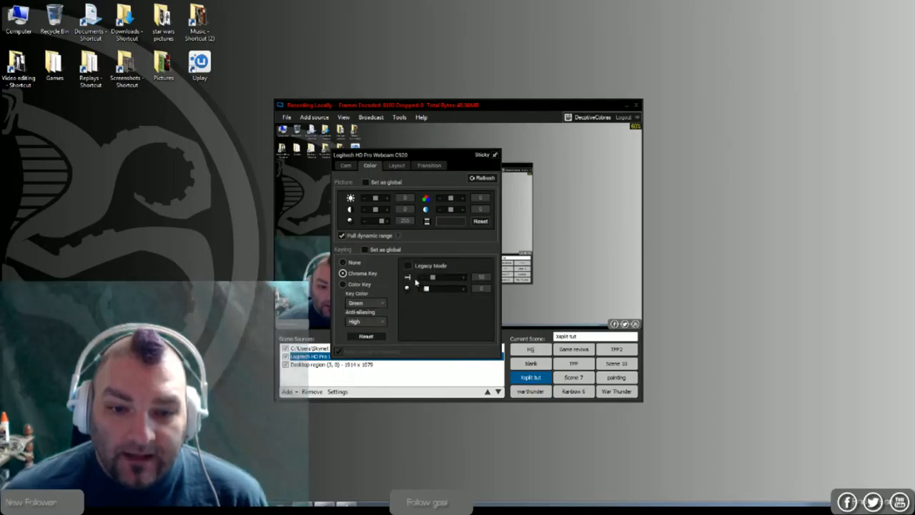
click(408, 265)
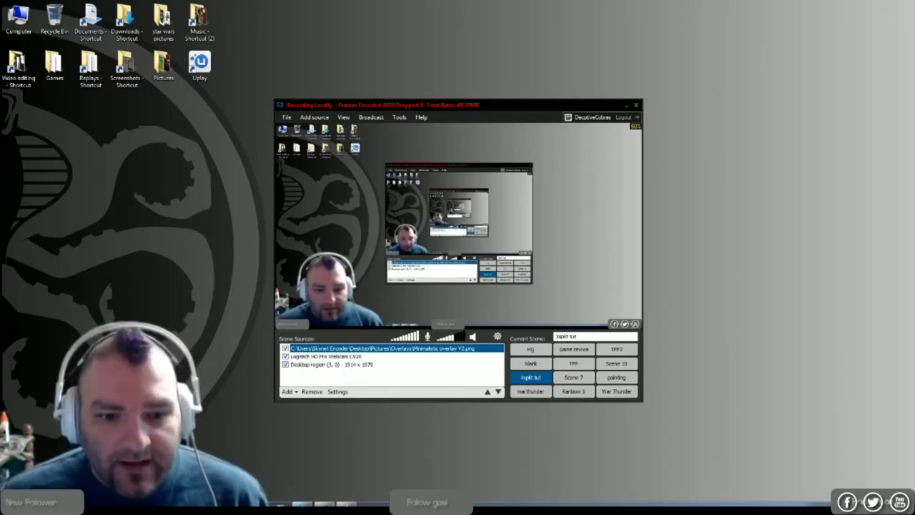
click(284, 392)
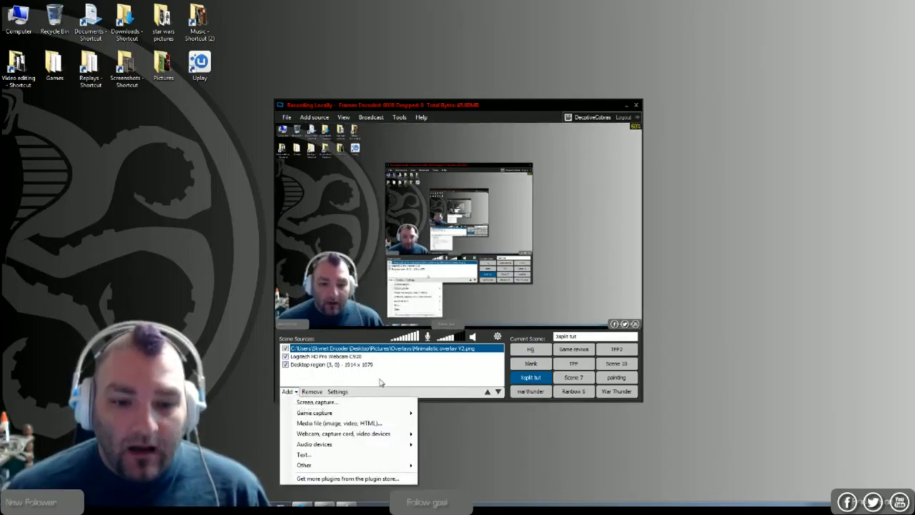
click(286, 390)
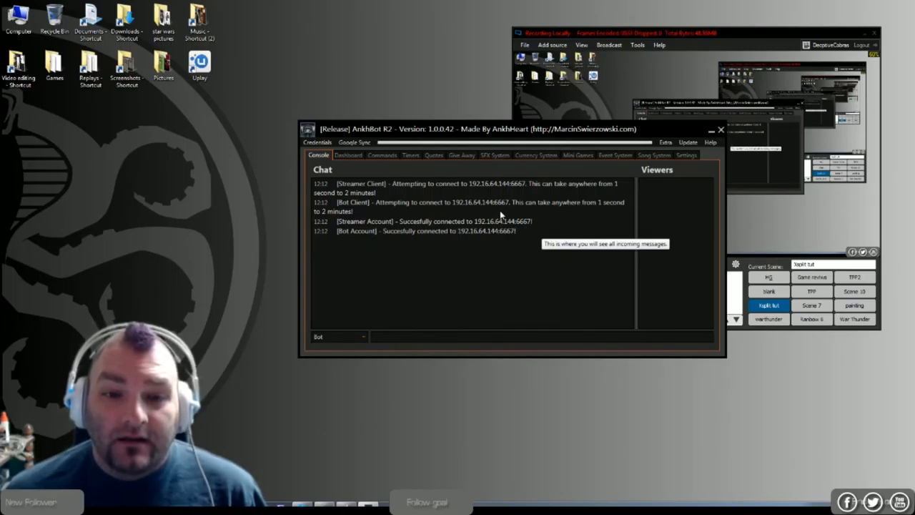
mouse_move(526, 221)
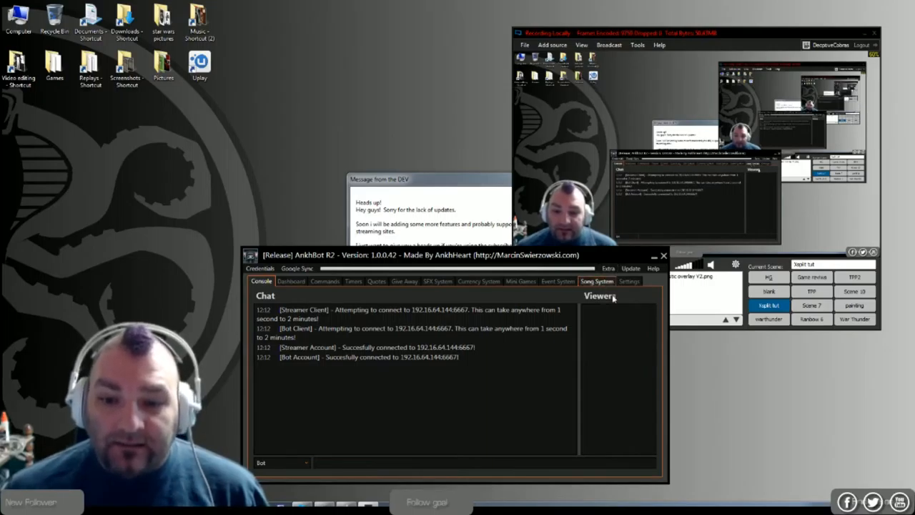
Browse the Song System, Currency System, Mini Games and On Join Event System sections
click(596, 281)
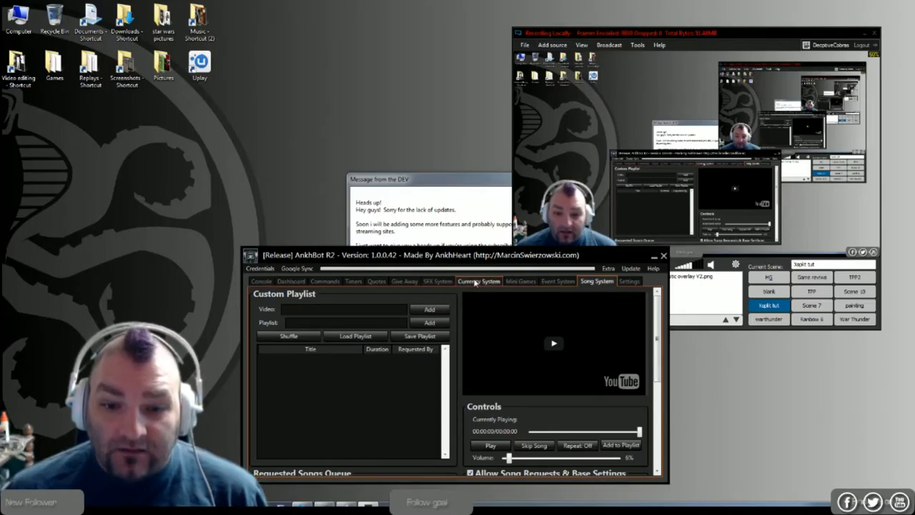
click(478, 280)
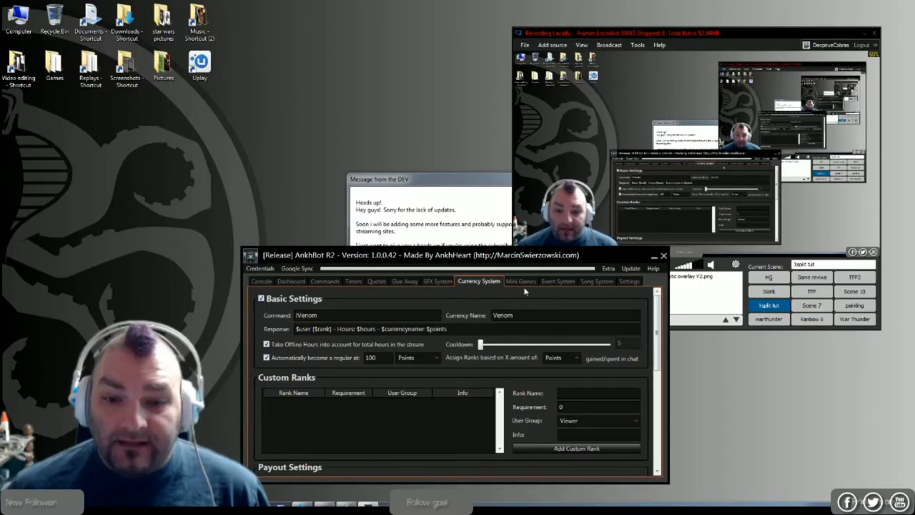
click(521, 281)
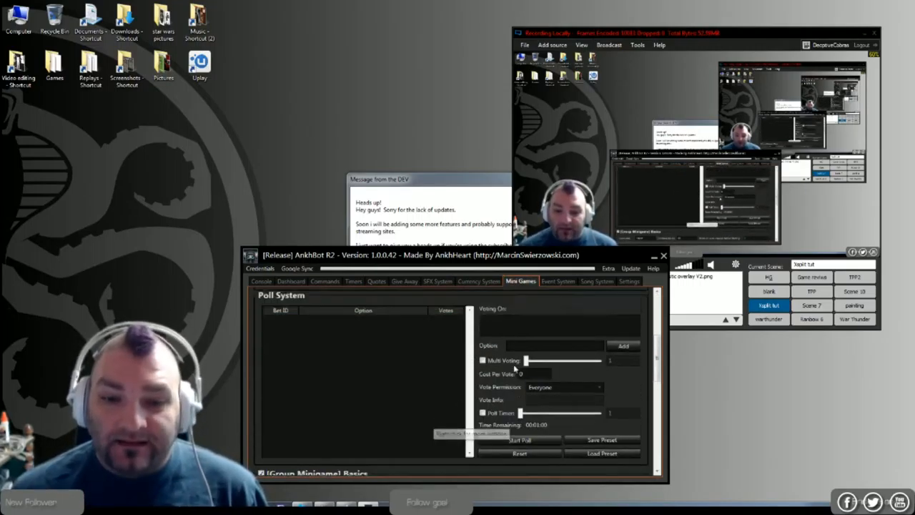
click(558, 281)
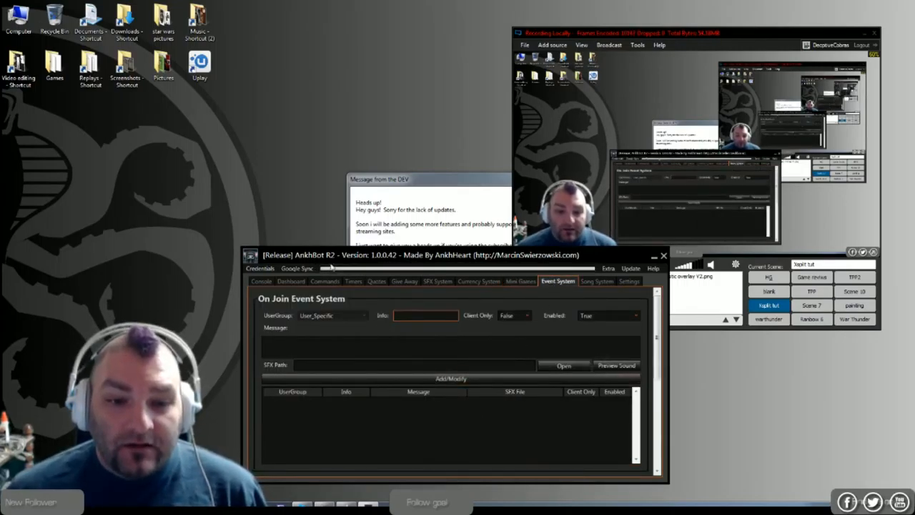
Try Google Sync and dismiss the Google login reminder with OK
click(287, 268)
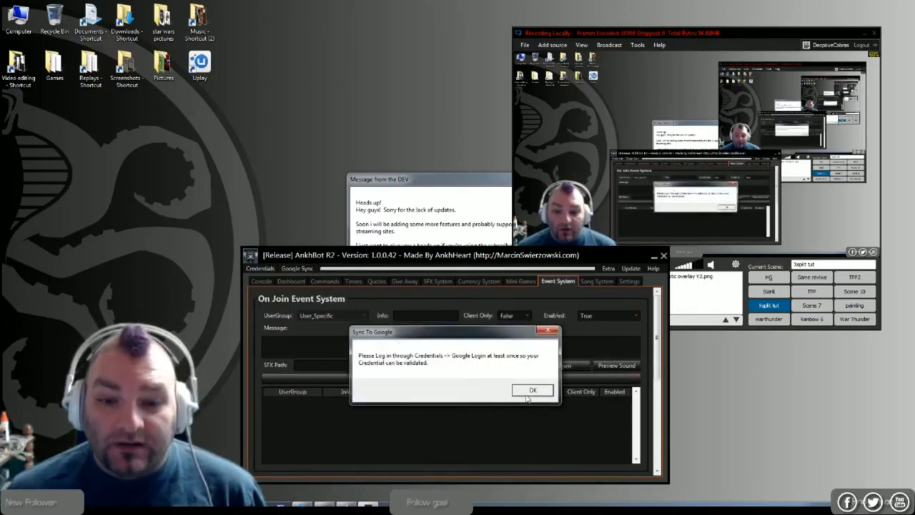
click(532, 390)
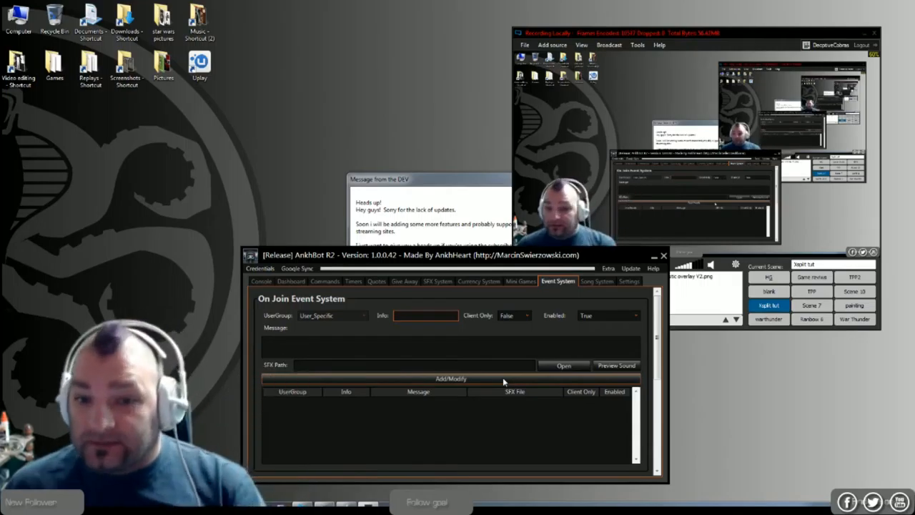
click(414, 364)
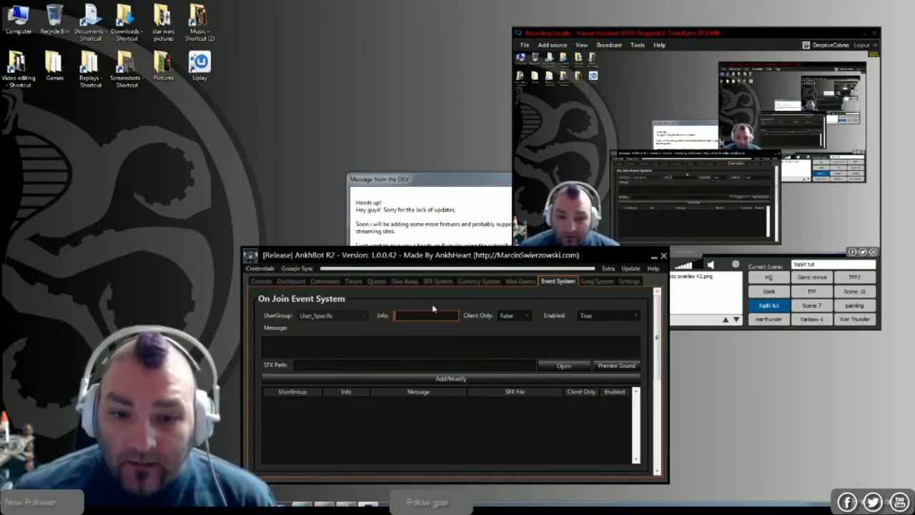
Uncheck 'Only play SFX when the stream is LIVE', confirm the warning, and edit RAGE.mp3
click(437, 281)
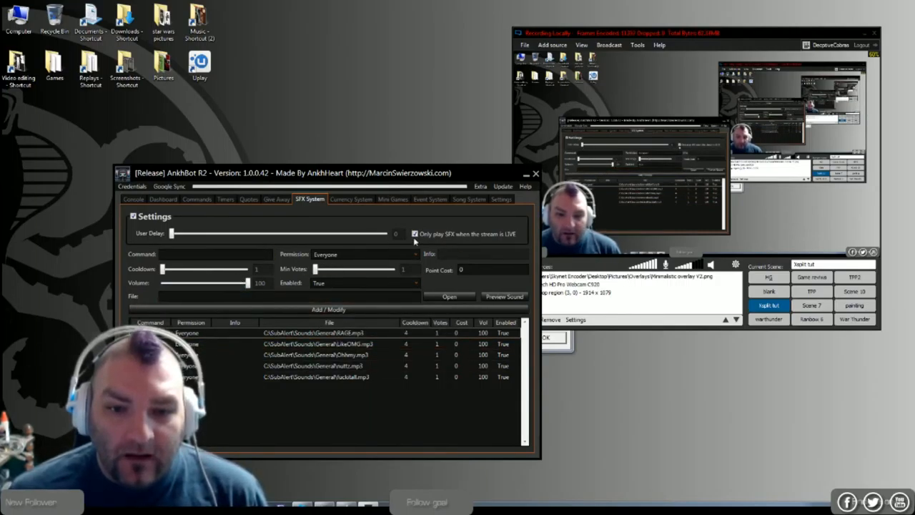
click(328, 309)
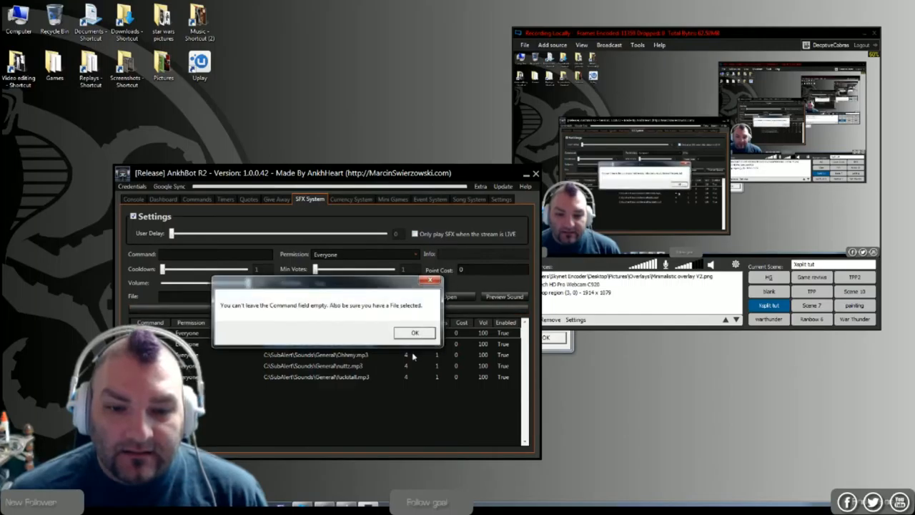
click(414, 332)
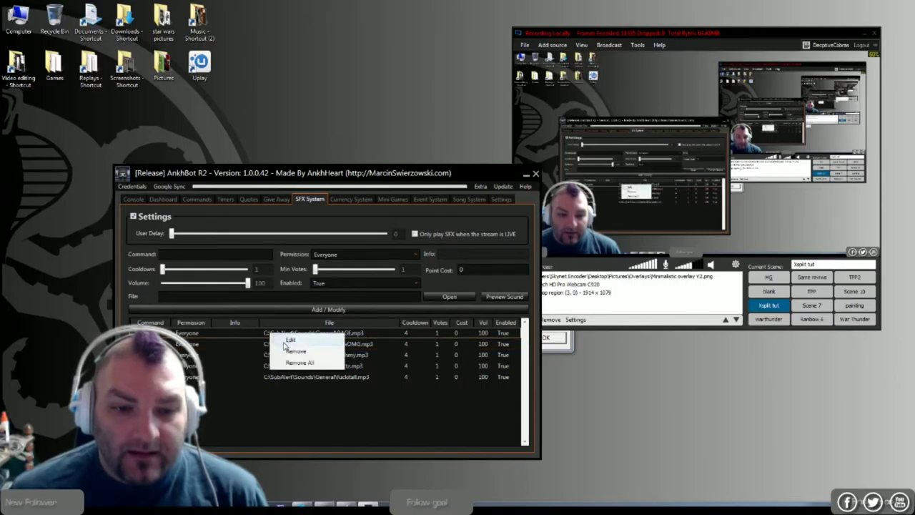
click(287, 340)
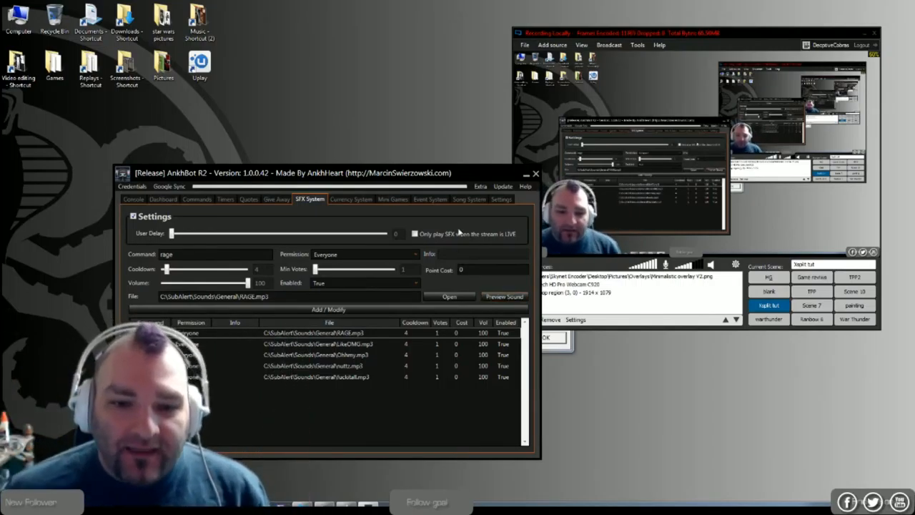
click(415, 233)
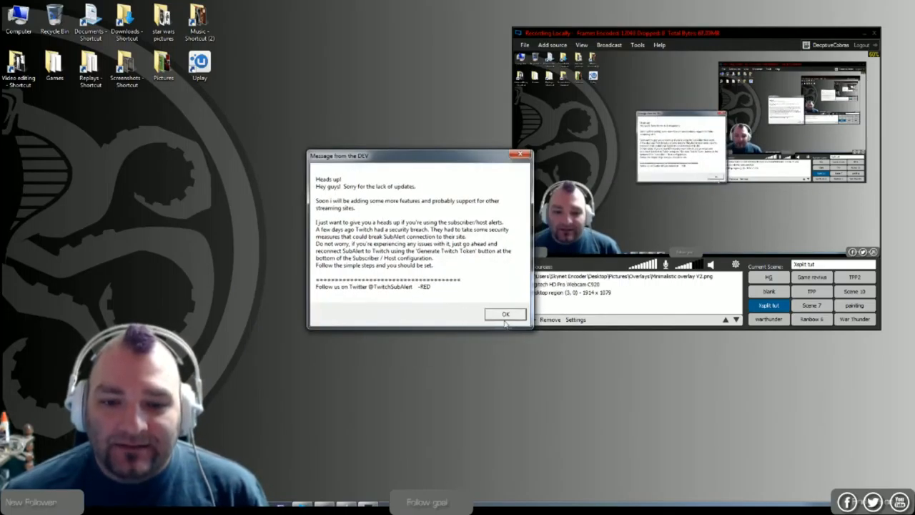
Dismiss the 'Message from the DEV' notice to reach the SubAlert Config Window
click(505, 314)
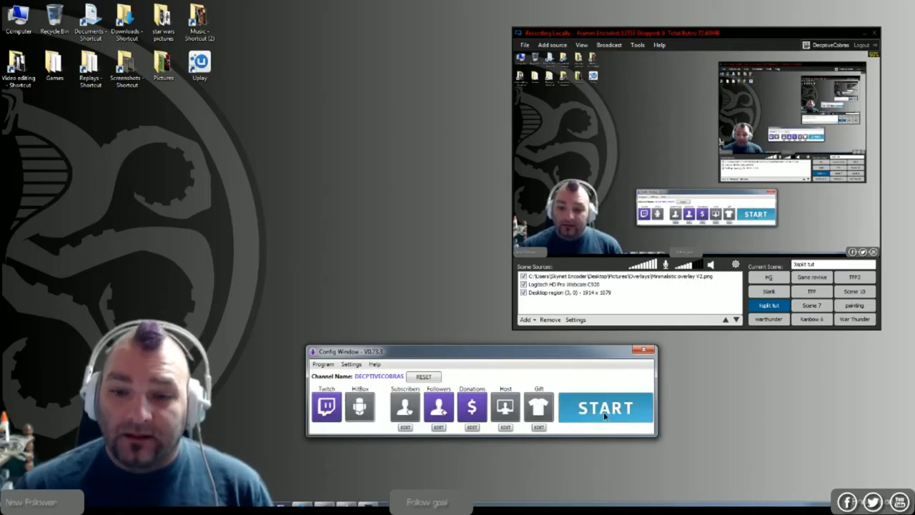
Move the SubAlert donation alert bar to the top of the screen and save its settings
click(605, 407)
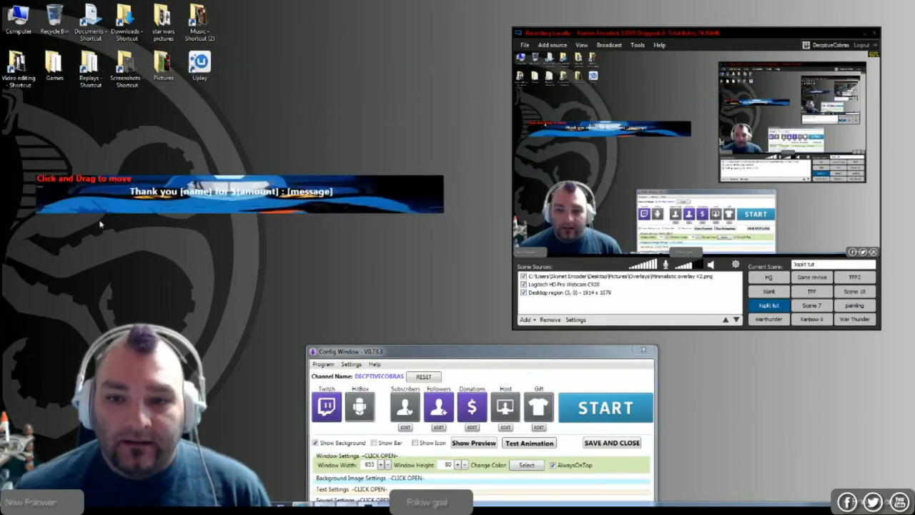
drag(481, 351, 285, 226)
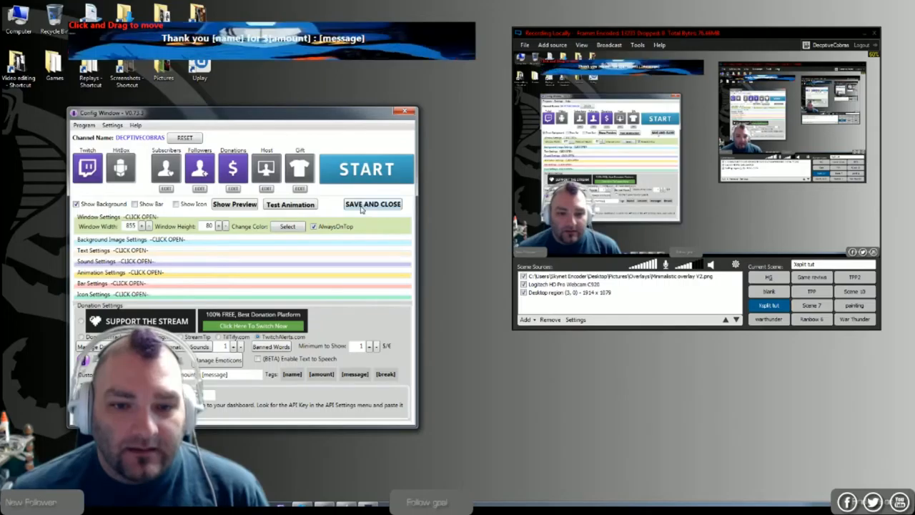
click(372, 203)
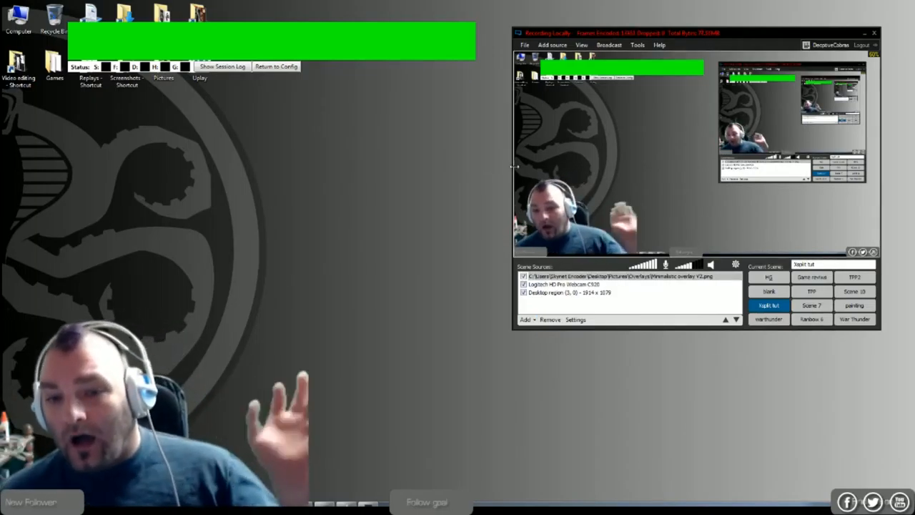
mouse_move(685, 180)
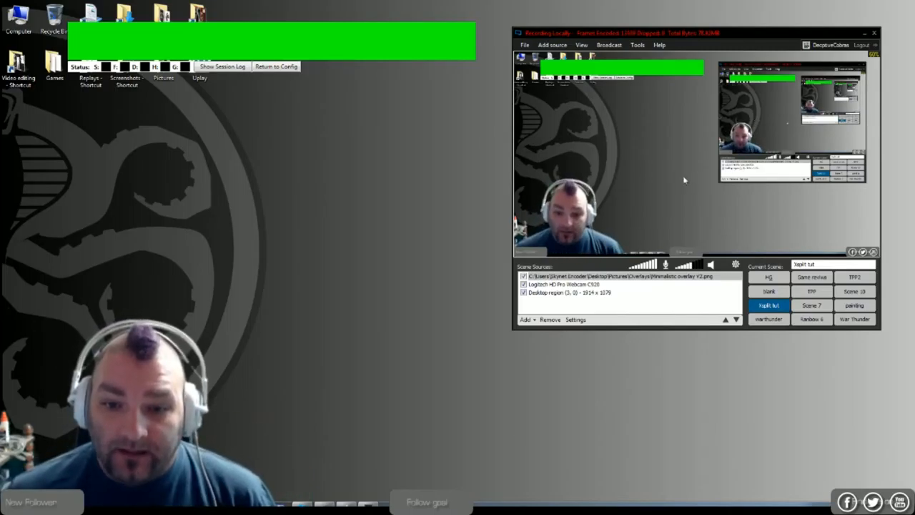
Add a Screen capture source of SubAlert's MainAlert window to the scene
click(525, 320)
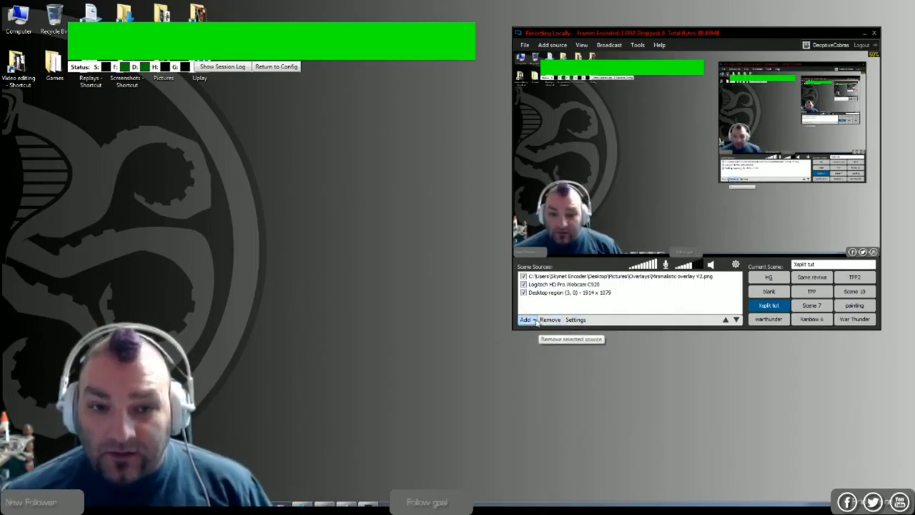
click(525, 320)
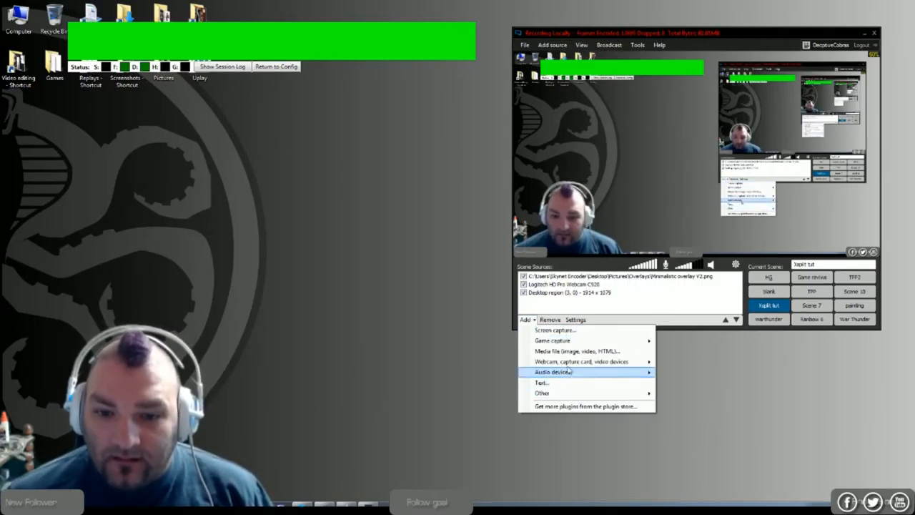
mouse_move(556, 329)
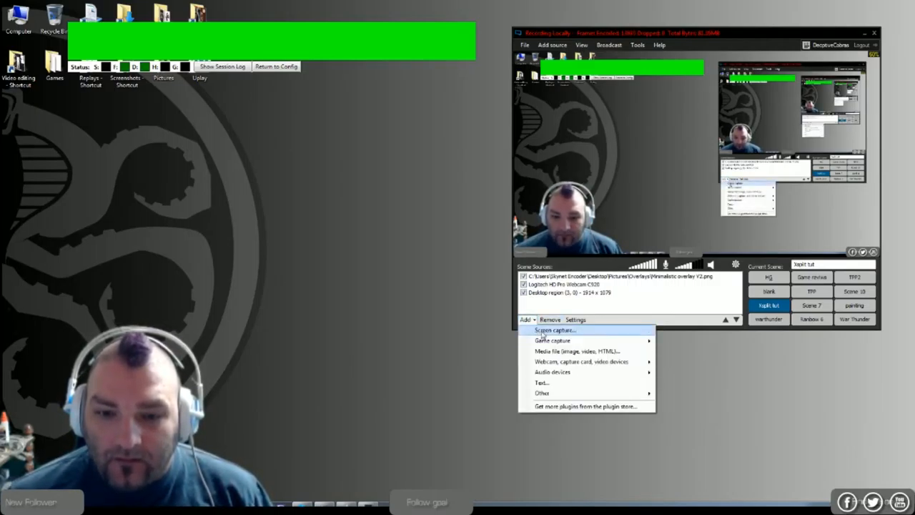
click(551, 330)
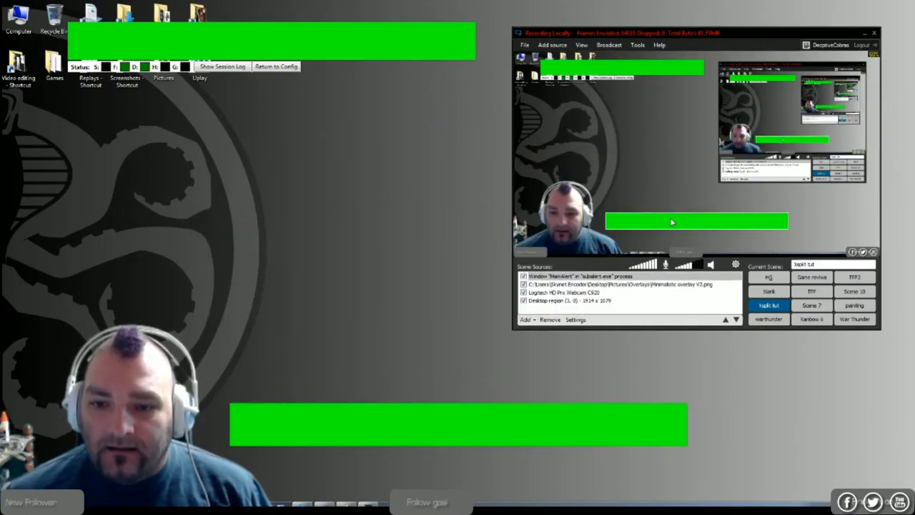
Apply Chroma Key to the SubAlert capture to remove its green background
double_click(575, 275)
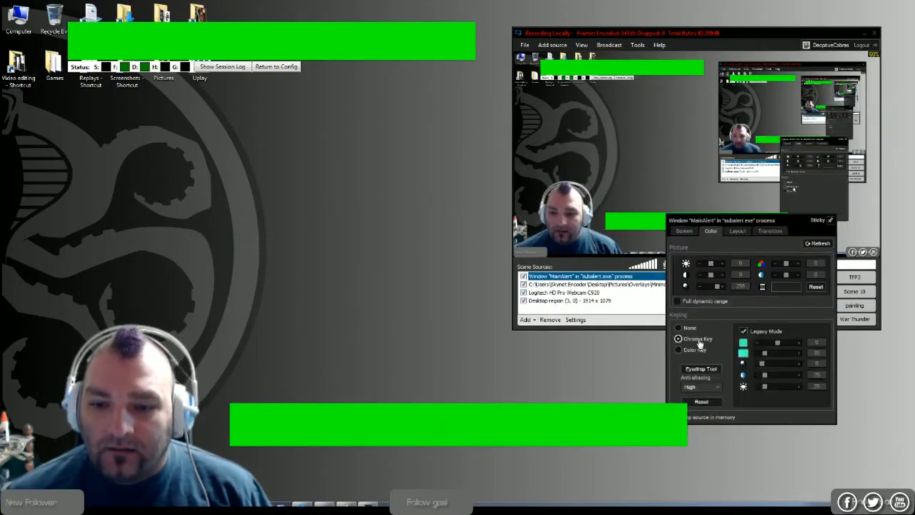
click(678, 349)
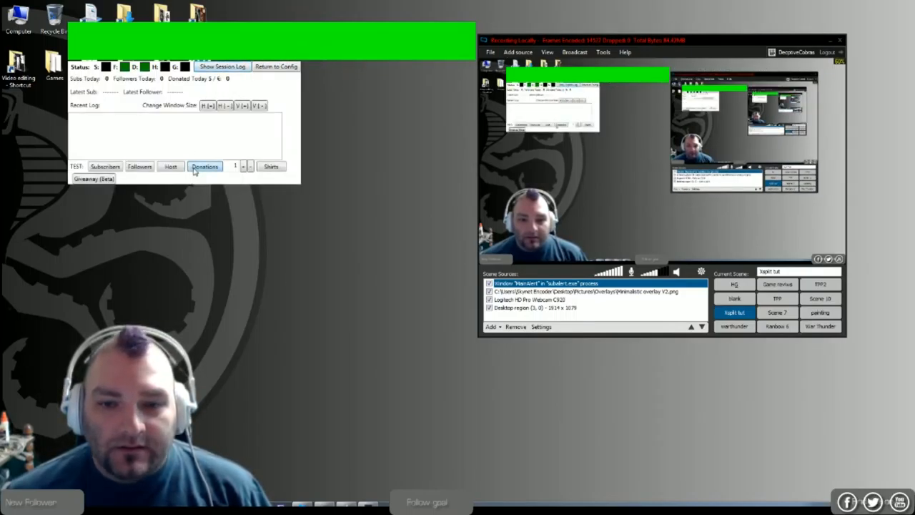
Fire a SubAlert test donation alert and centre the XSplit window on the desktop
click(204, 166)
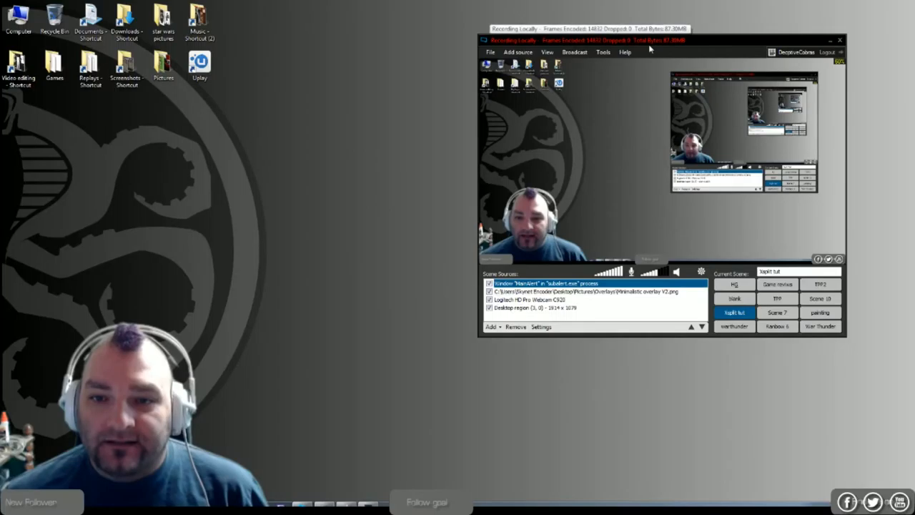
drag(649, 40, 471, 76)
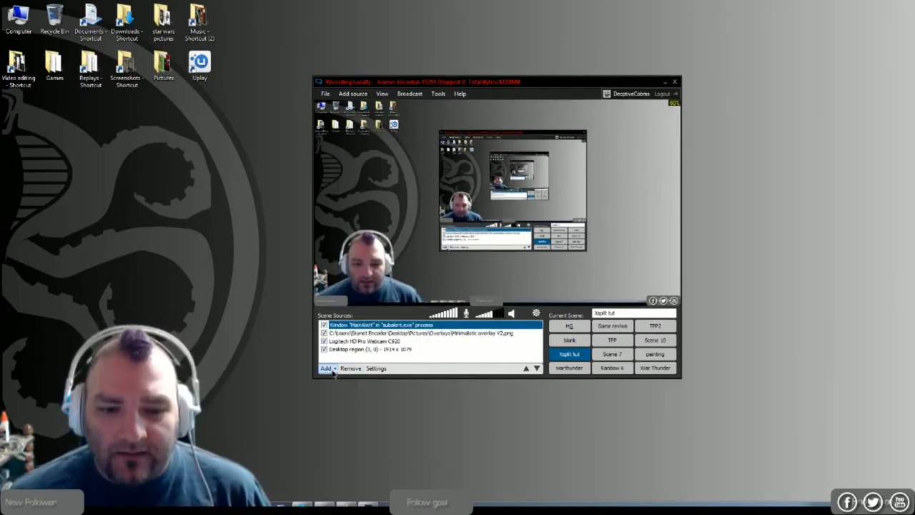
Add a Text source kept in memory, scrolling right to left, using a custom script
click(323, 368)
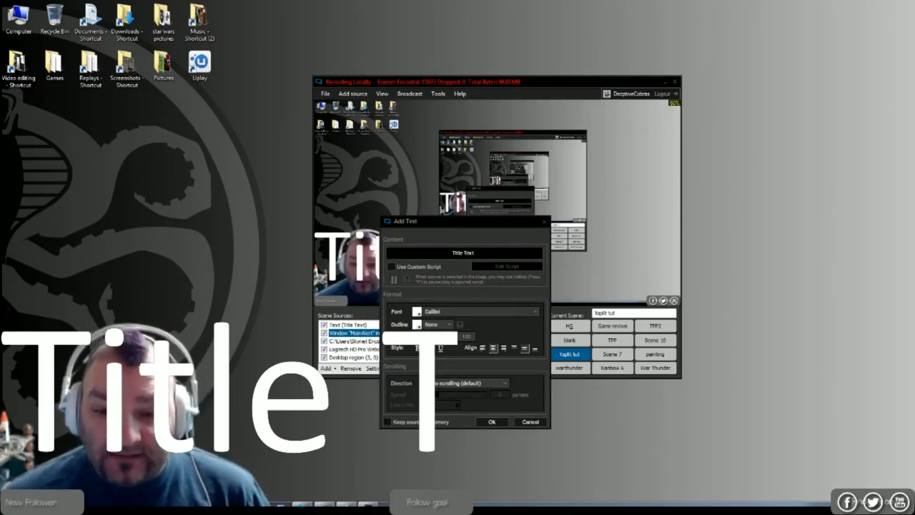
click(389, 422)
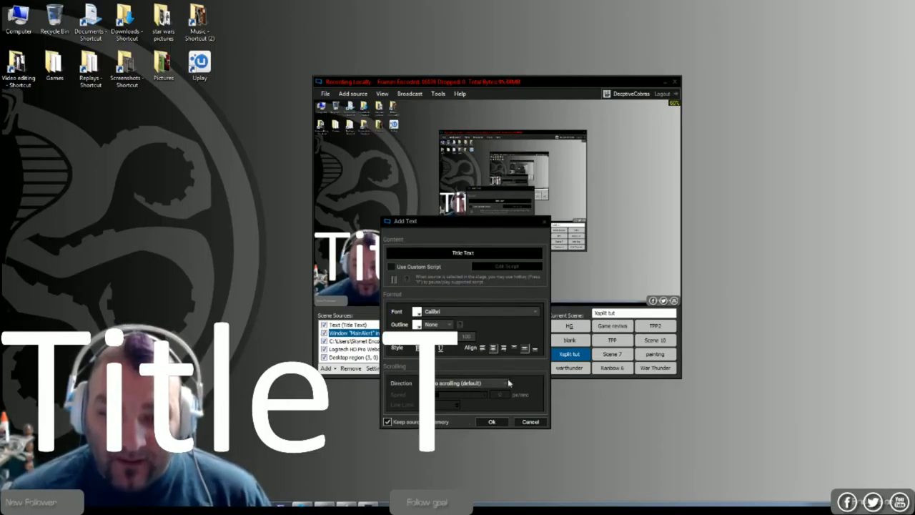
click(464, 383)
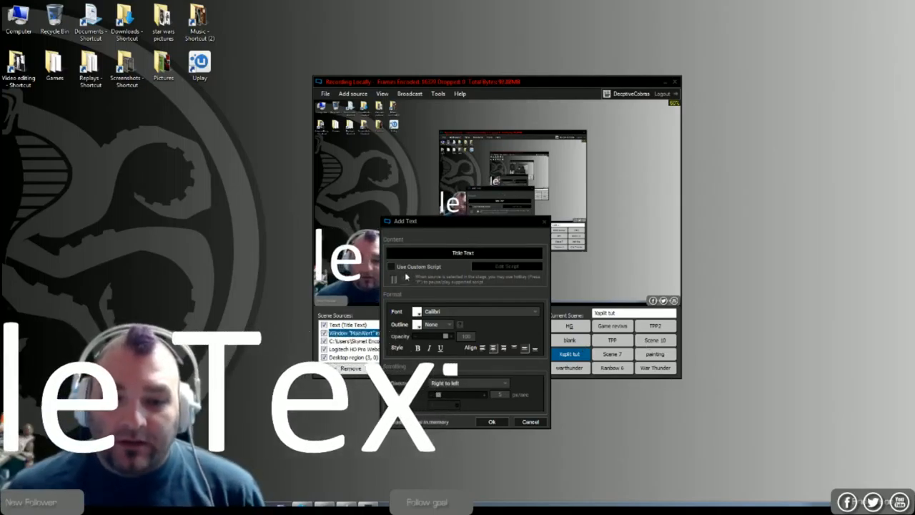
click(391, 265)
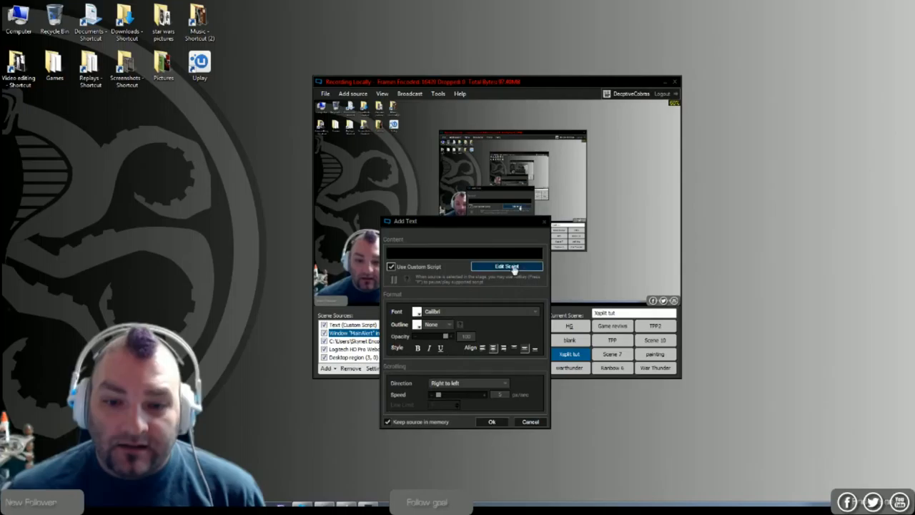
Choose the 'Load Text from Local File' script template for the text source
click(507, 266)
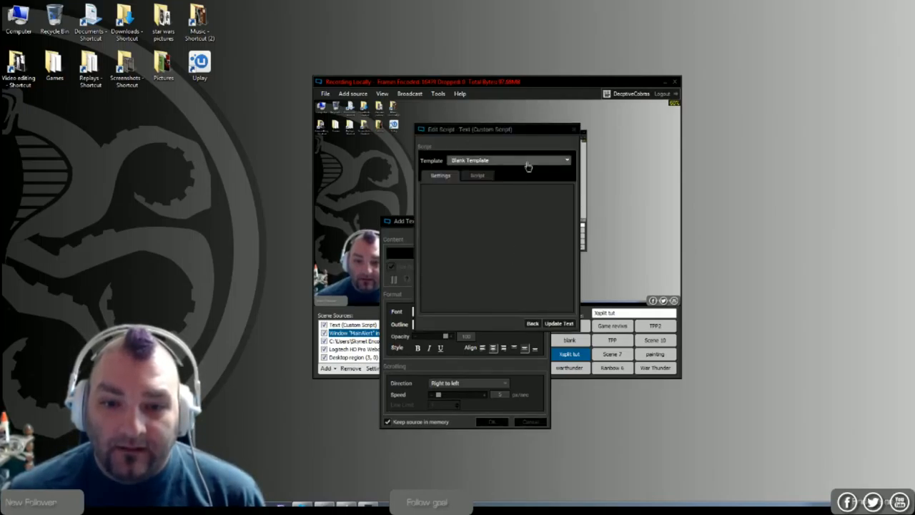
click(565, 160)
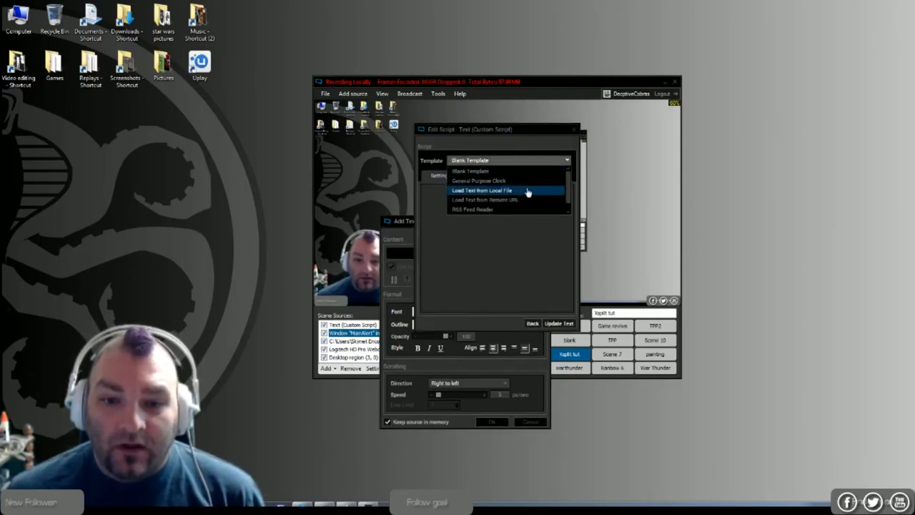
click(488, 190)
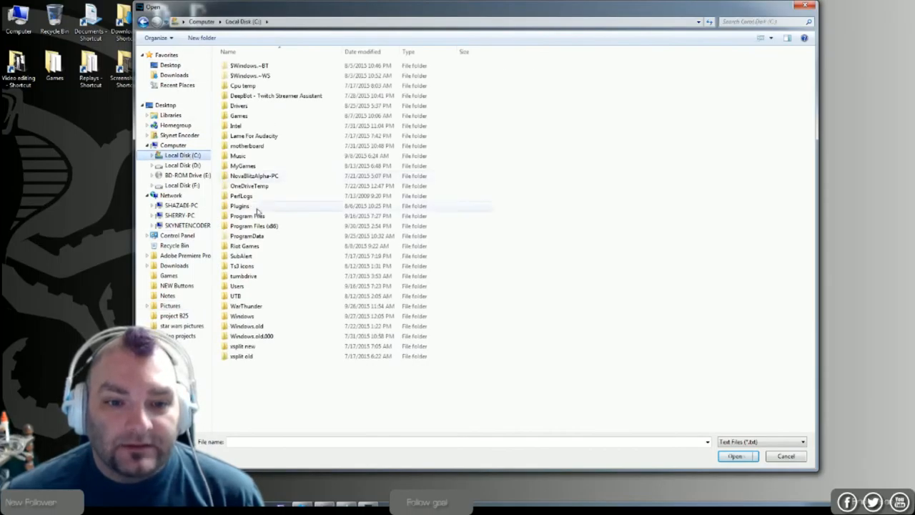
Load the LastFollower file from C:\SubAlert\Log\Followers into the text source
click(241, 256)
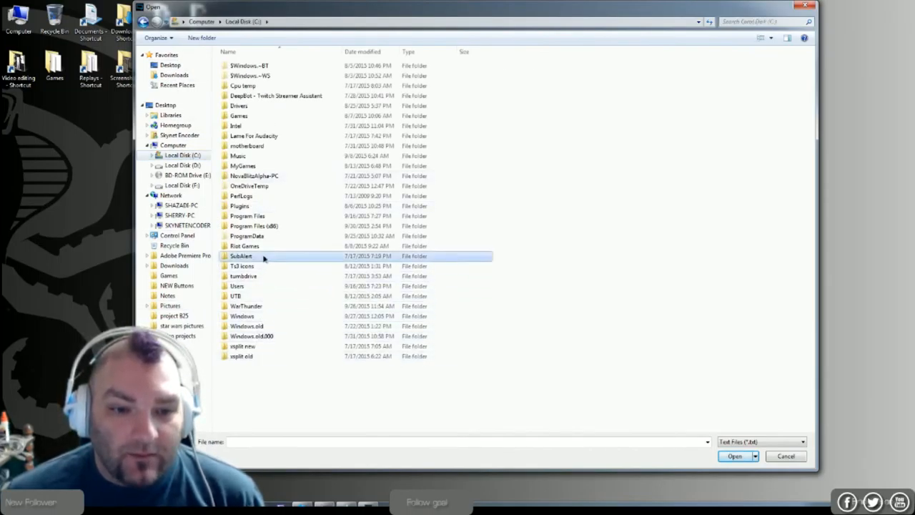
double_click(241, 255)
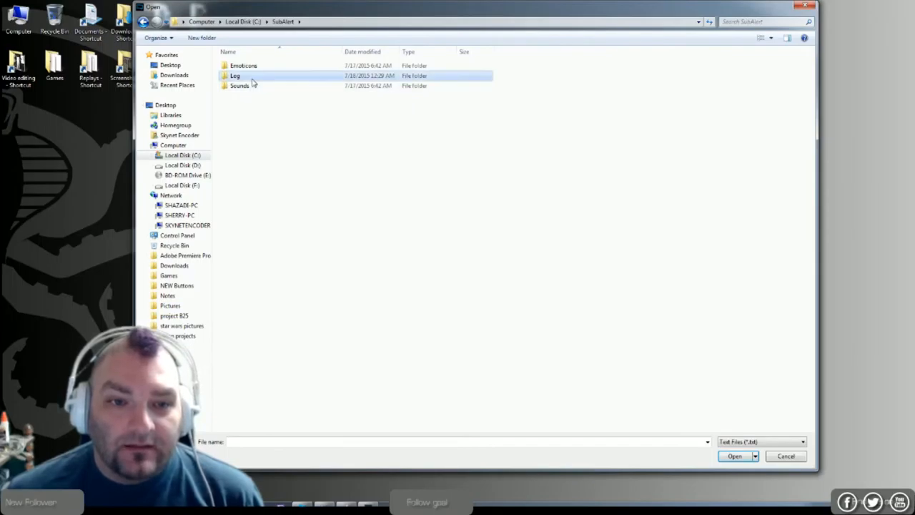
double_click(232, 75)
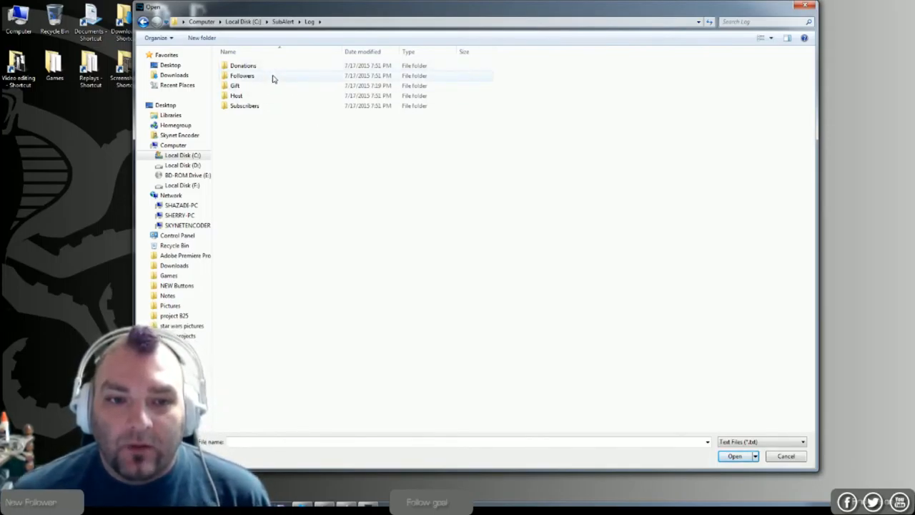
double_click(242, 75)
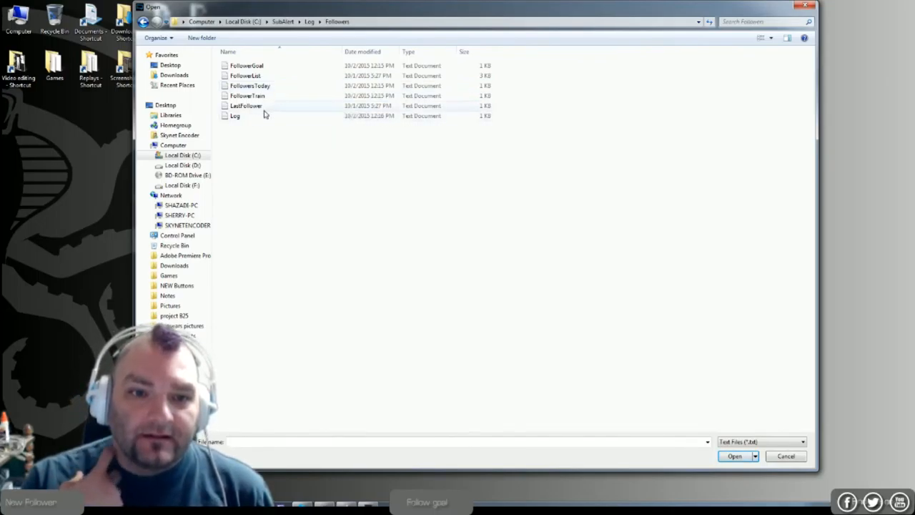
click(734, 456)
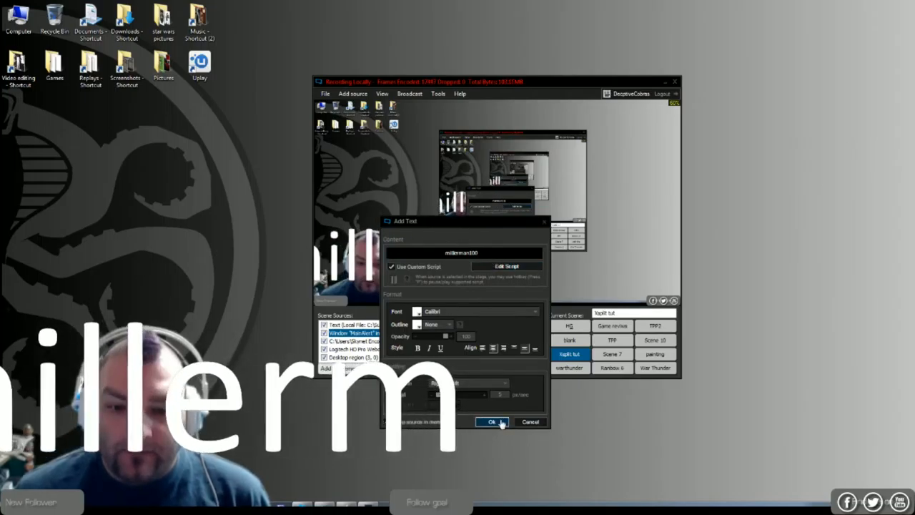
Confirm the Add Text dialog to add the scrolling LastFollower text
click(490, 421)
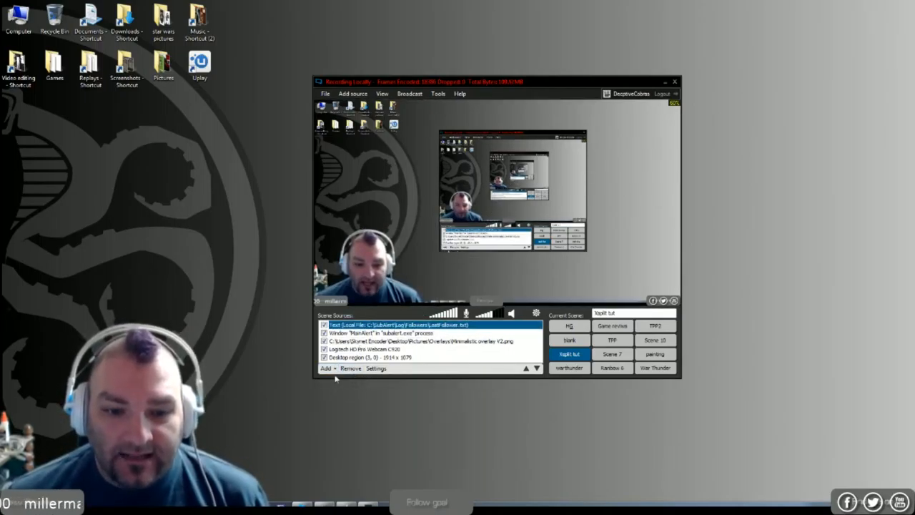
Add a second Text source with Use Custom Script enabled
click(322, 368)
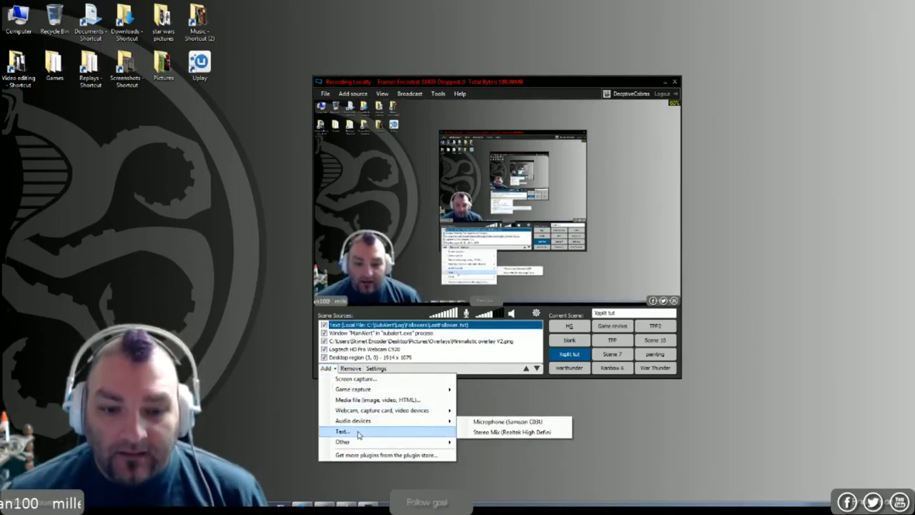
click(341, 432)
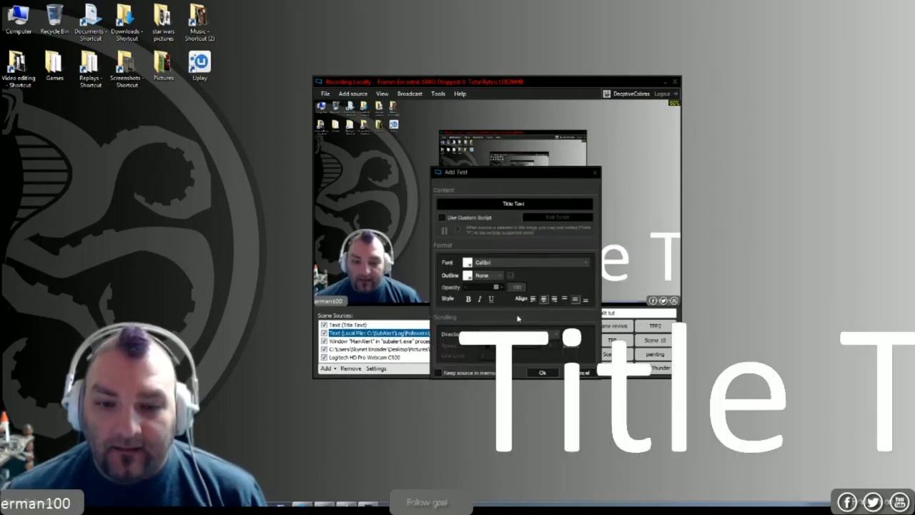
click(437, 372)
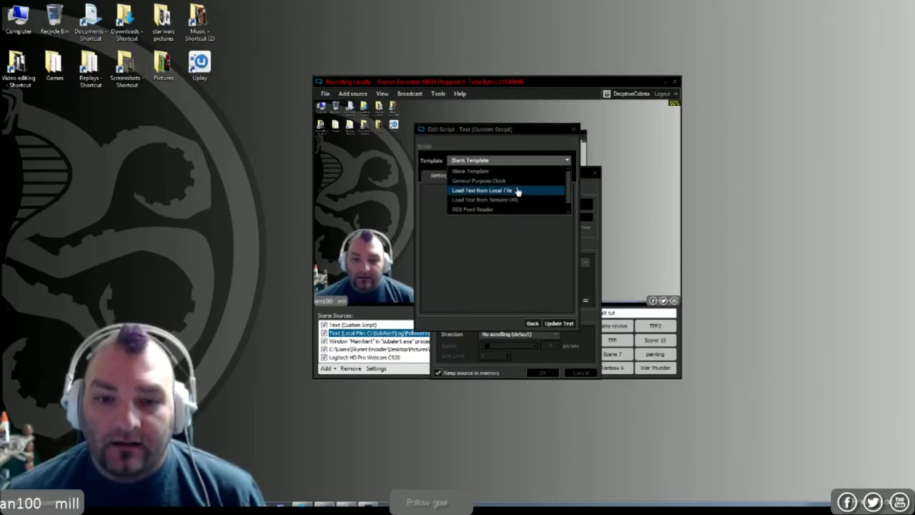
Browse the script's file path into C:\SubAlert\Log\Donations
click(496, 191)
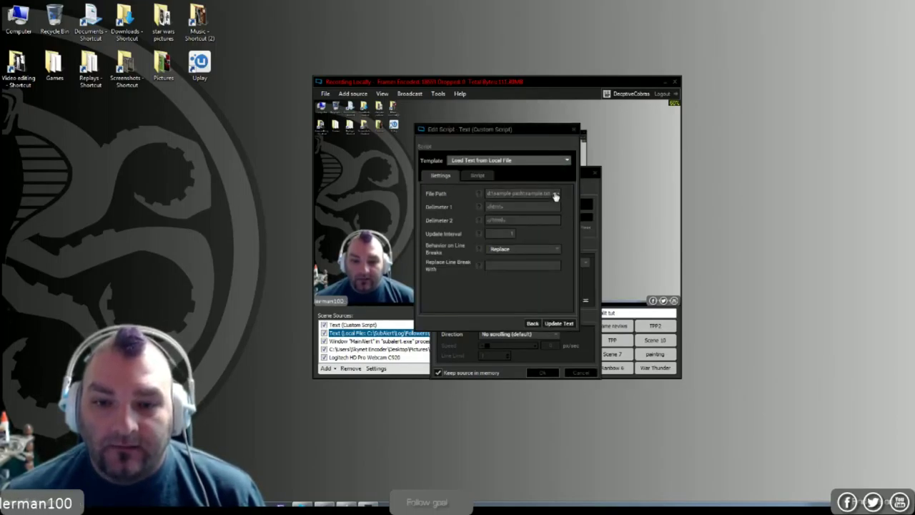
click(555, 194)
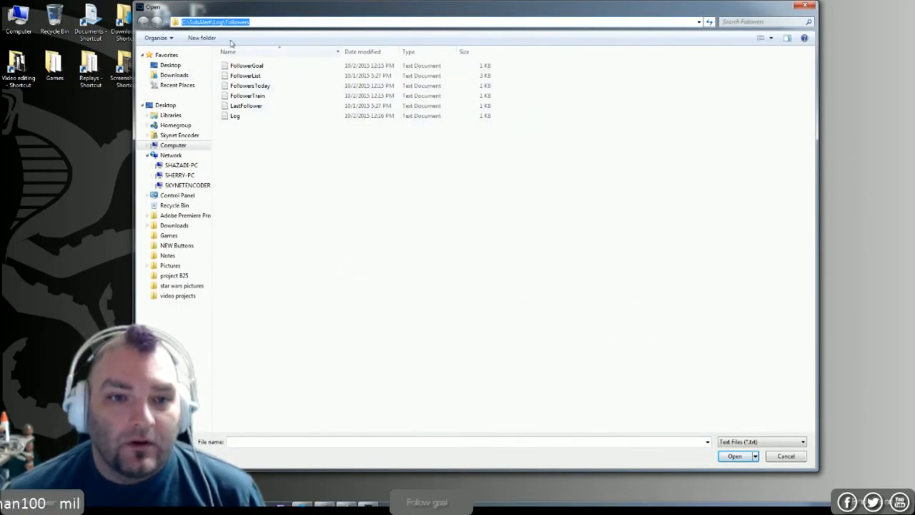
mouse_move(675, 34)
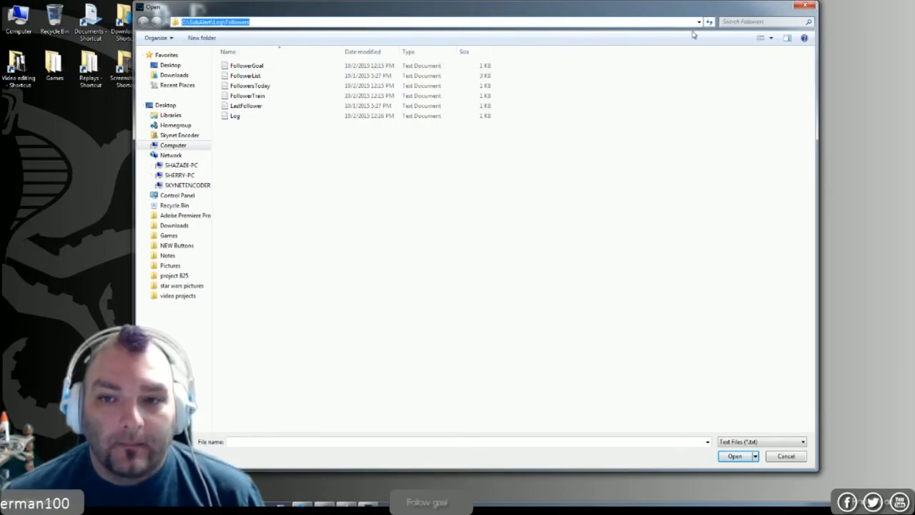
click(697, 22)
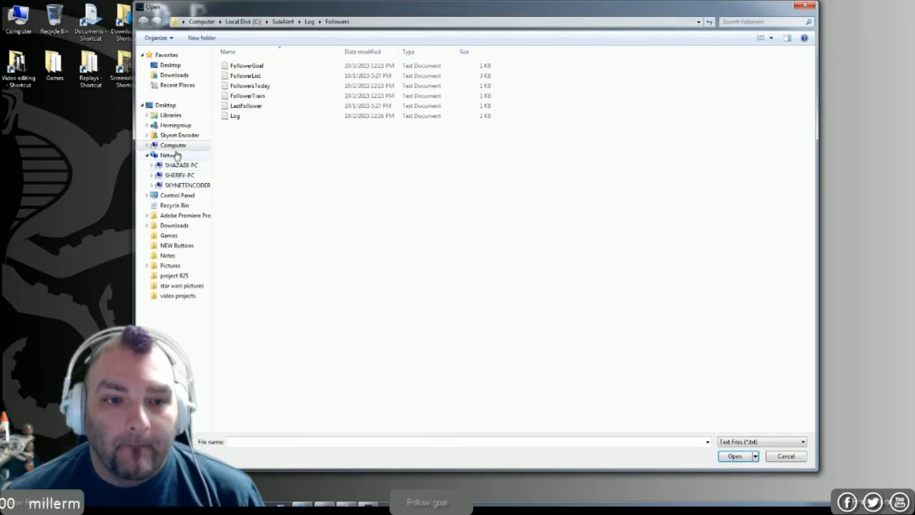
click(171, 145)
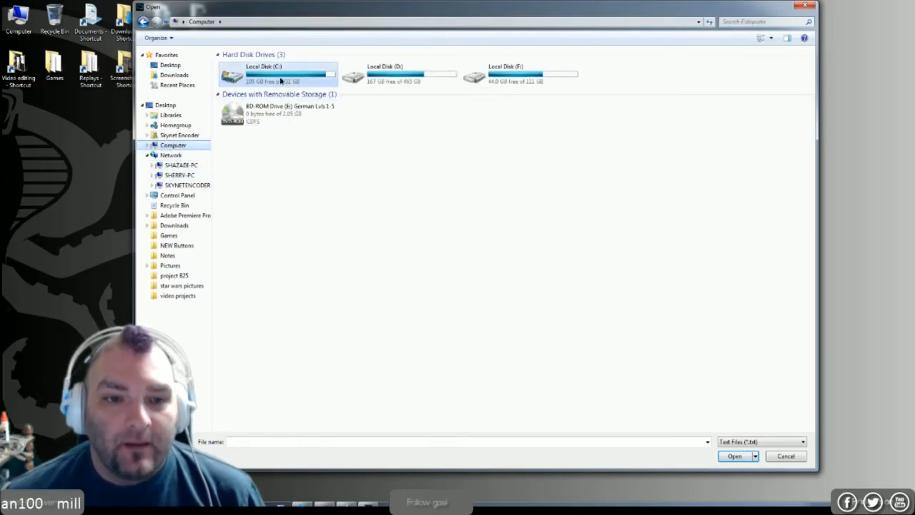
double_click(285, 68)
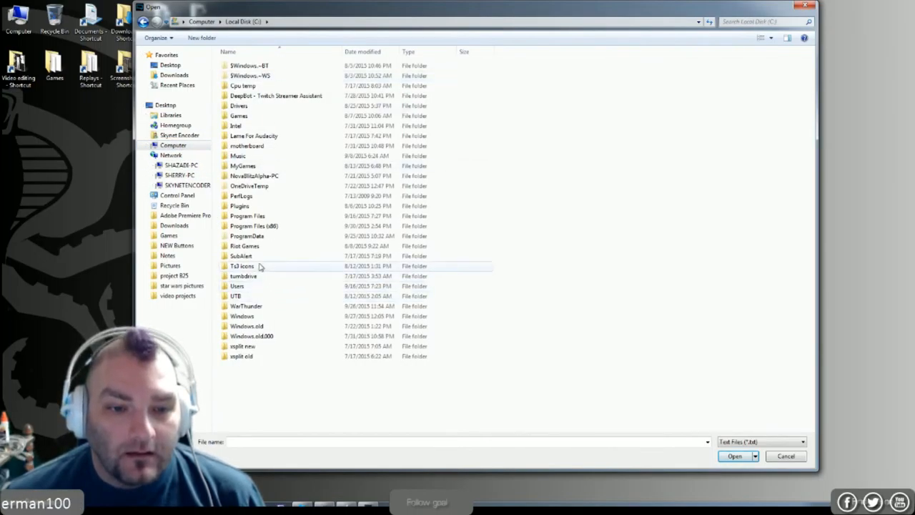
double_click(241, 255)
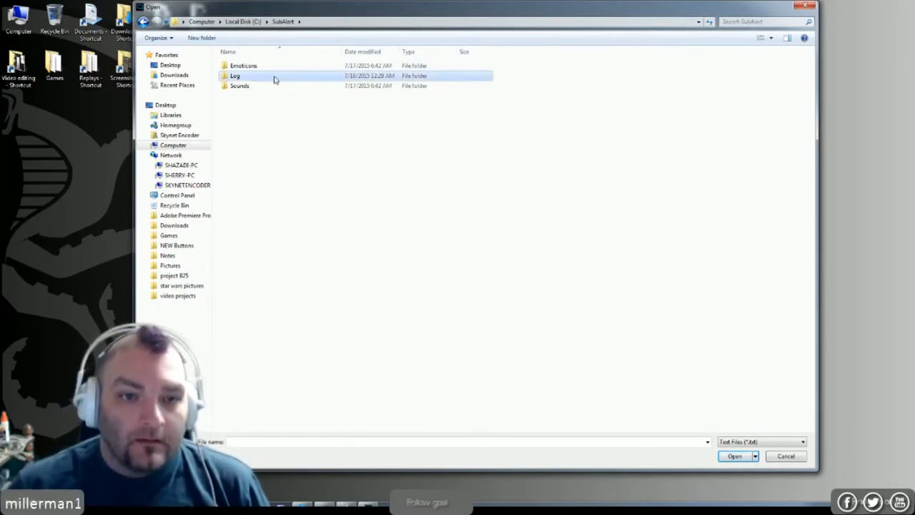
double_click(236, 75)
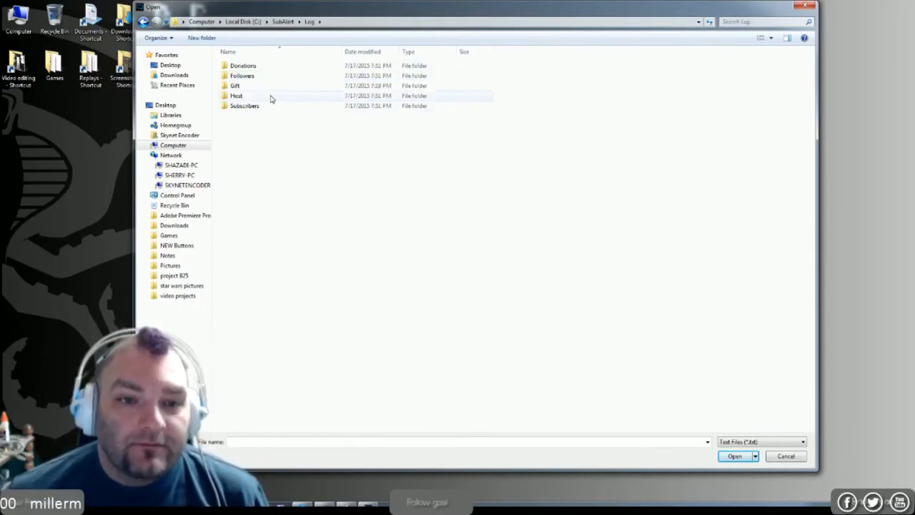
double_click(242, 66)
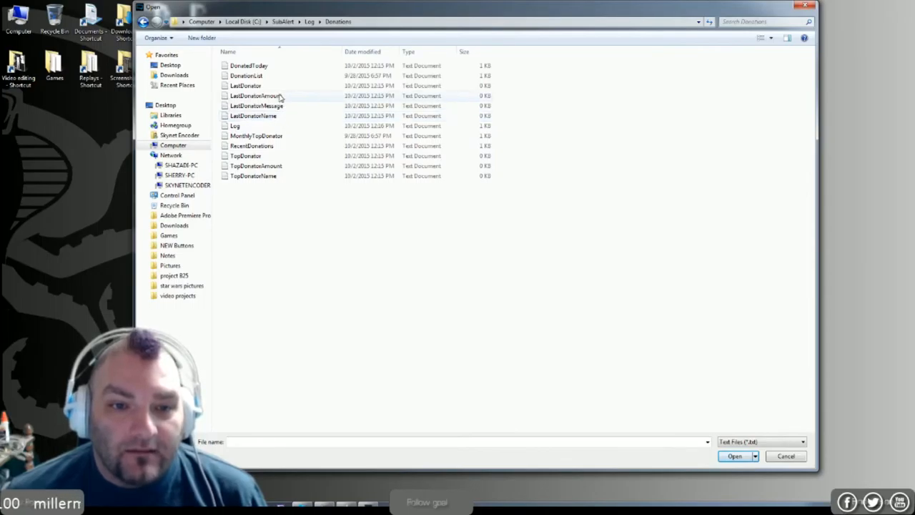
mouse_move(280, 96)
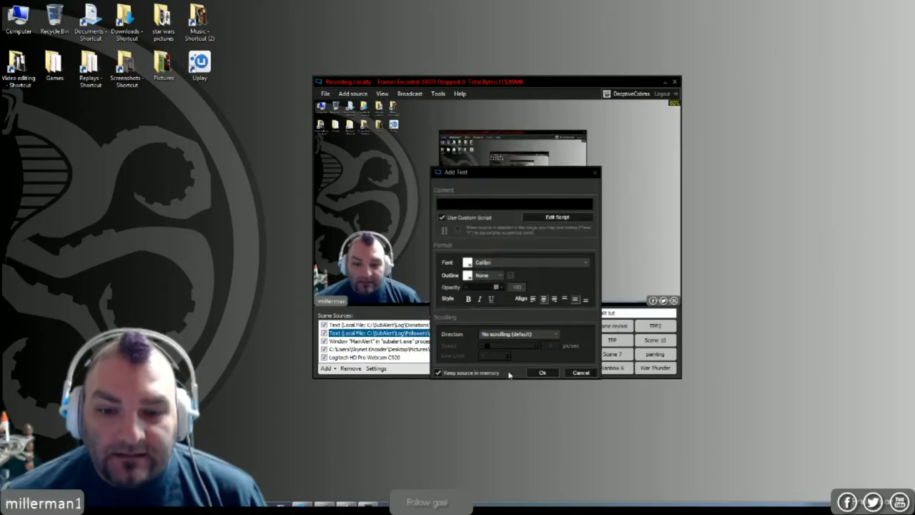
Set the donation text to scroll right to left and add it as a source
click(518, 333)
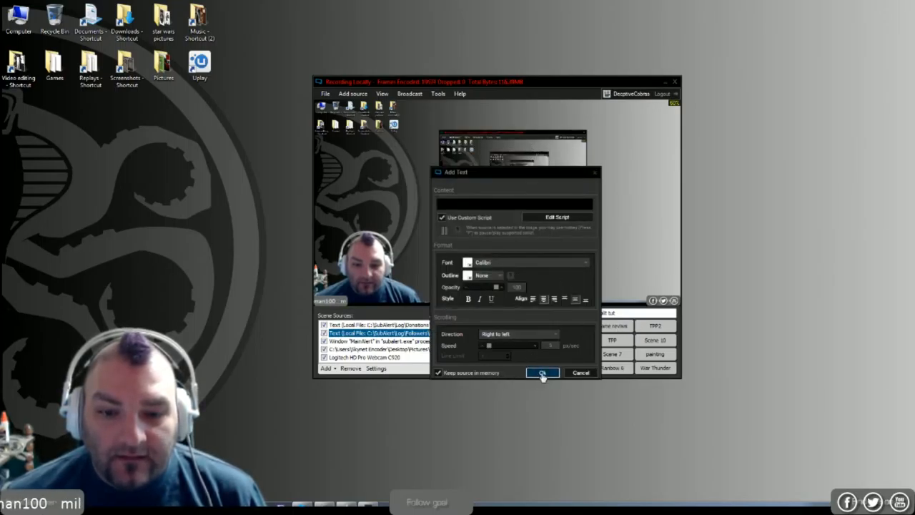
click(543, 372)
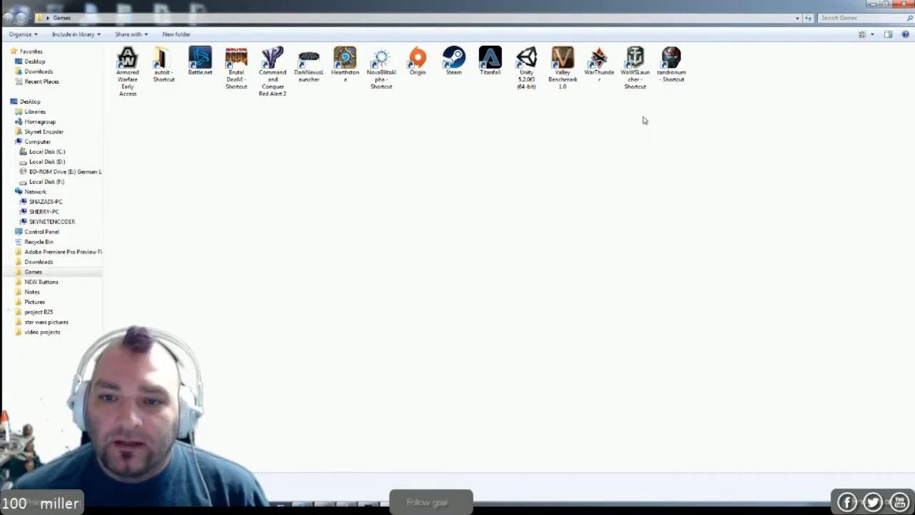
mouse_move(505, 94)
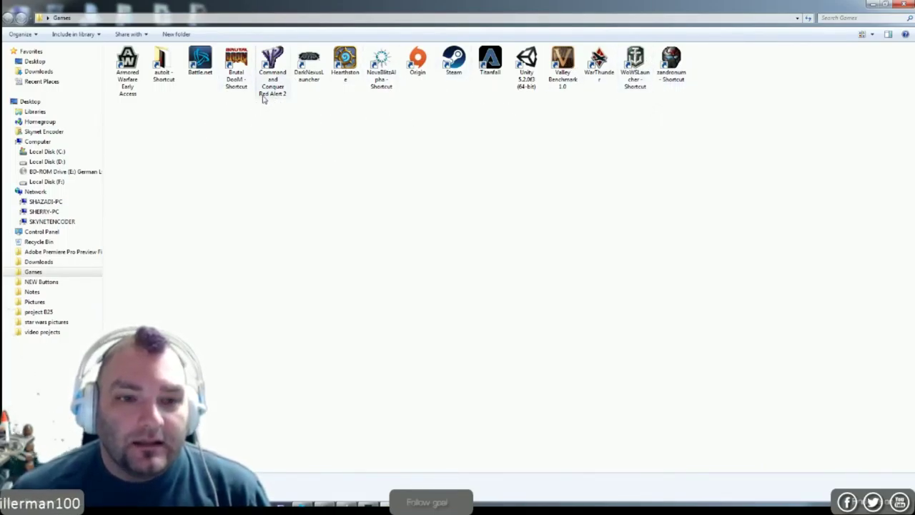
Launch the Brutal DooM shortcut from the Games folder
double_click(675, 57)
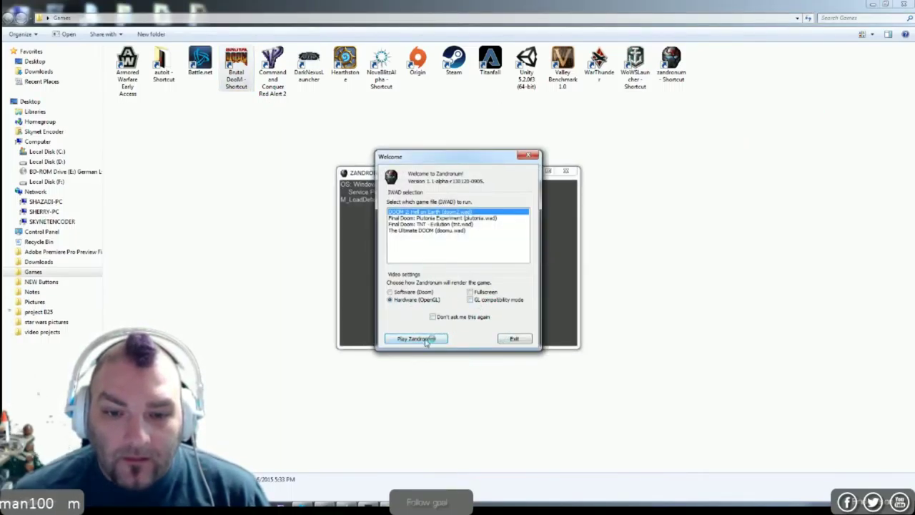
Start Zandronum with DOOM 2 selected so Brutal Doom runs windowed
click(415, 338)
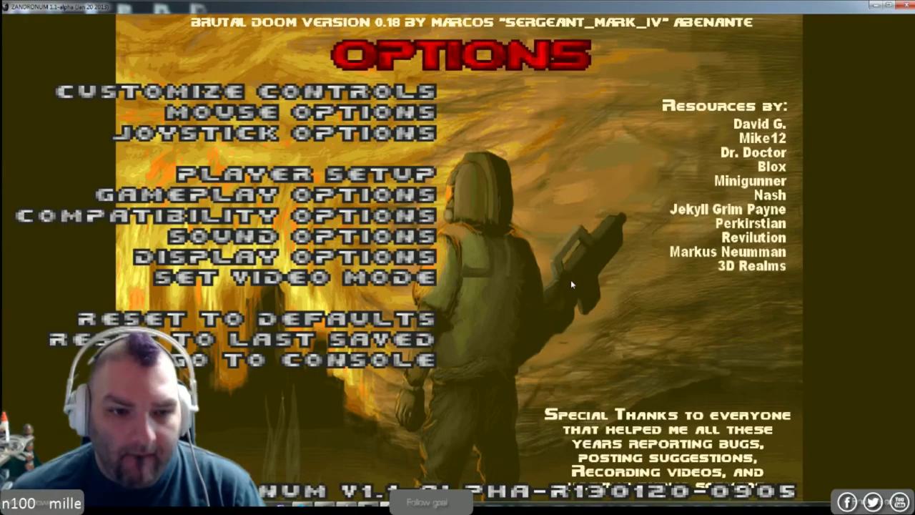
click(299, 275)
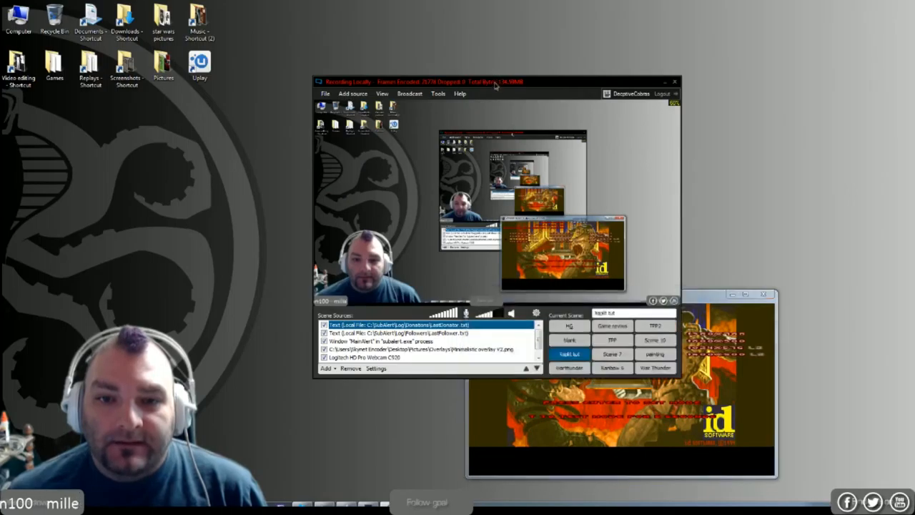
Add the Zandronum OpenGL game window as a capture source in the scene
click(277, 310)
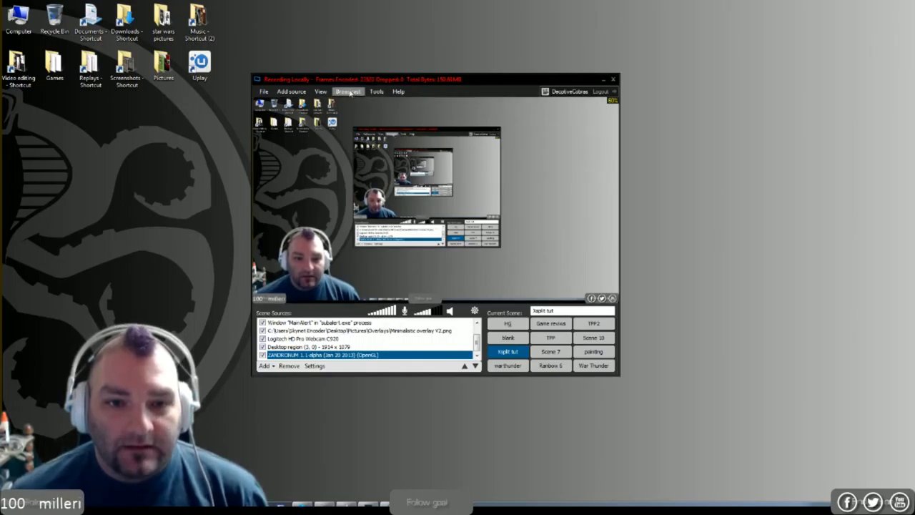
Open the Twitch channel's broadcast properties from the Broadcast menu
click(348, 91)
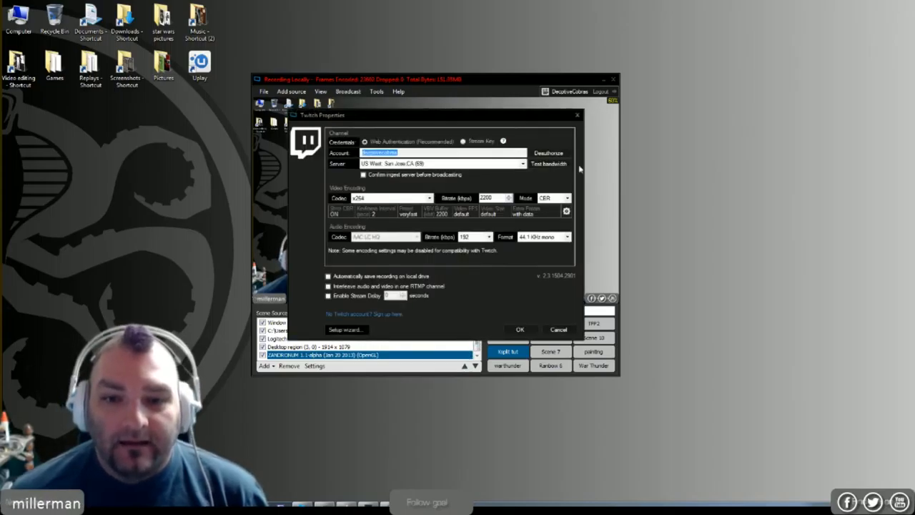
mouse_move(550, 145)
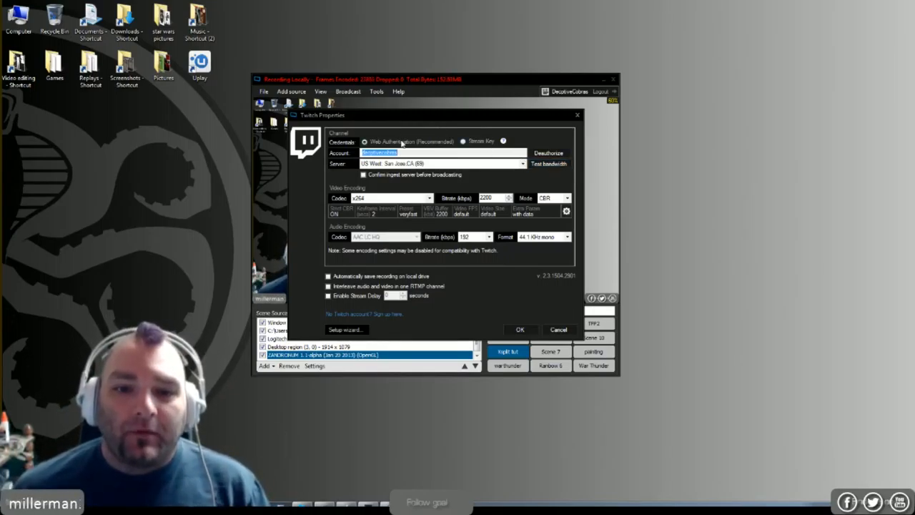
mouse_move(487, 149)
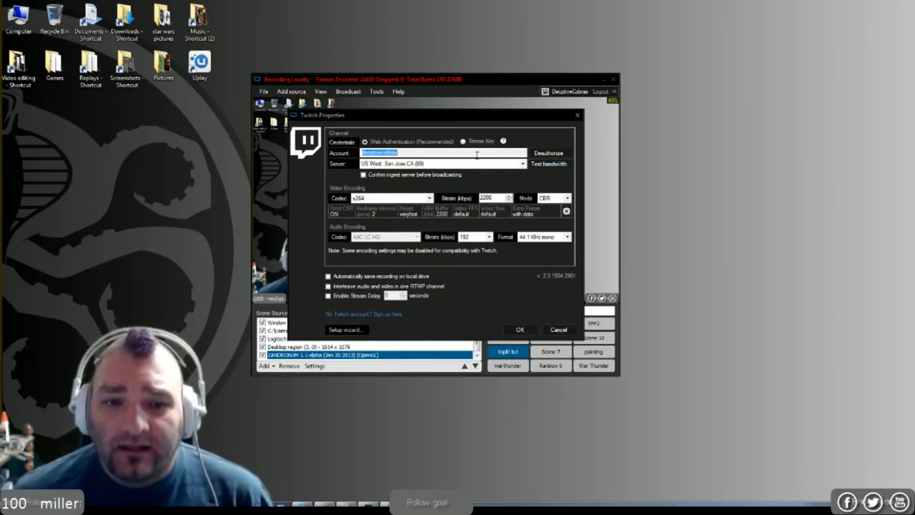
click(522, 163)
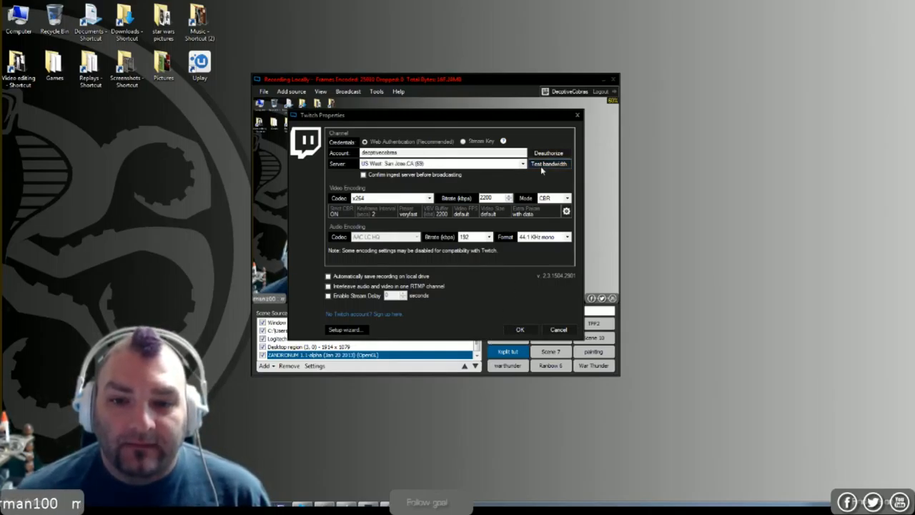
Try the bandwidth test, dismiss the recording-in-progress warning, and select the bitrate field
click(549, 164)
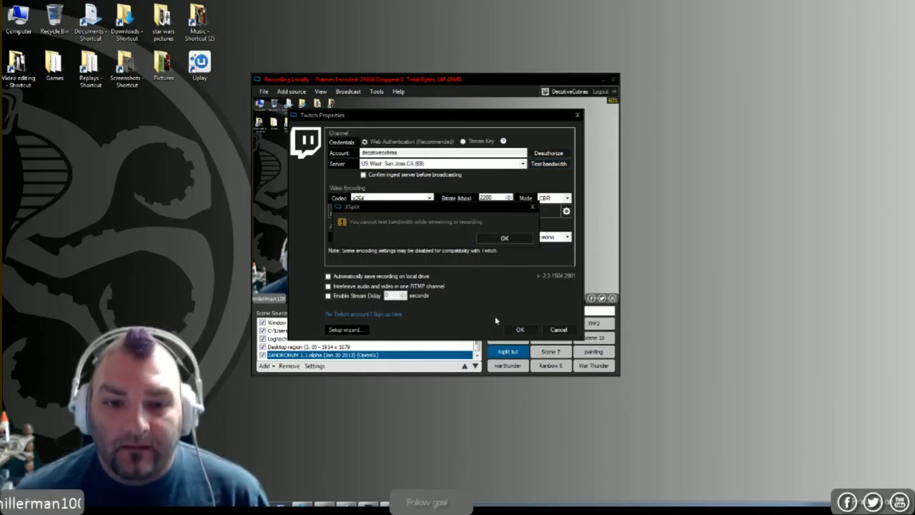
click(503, 237)
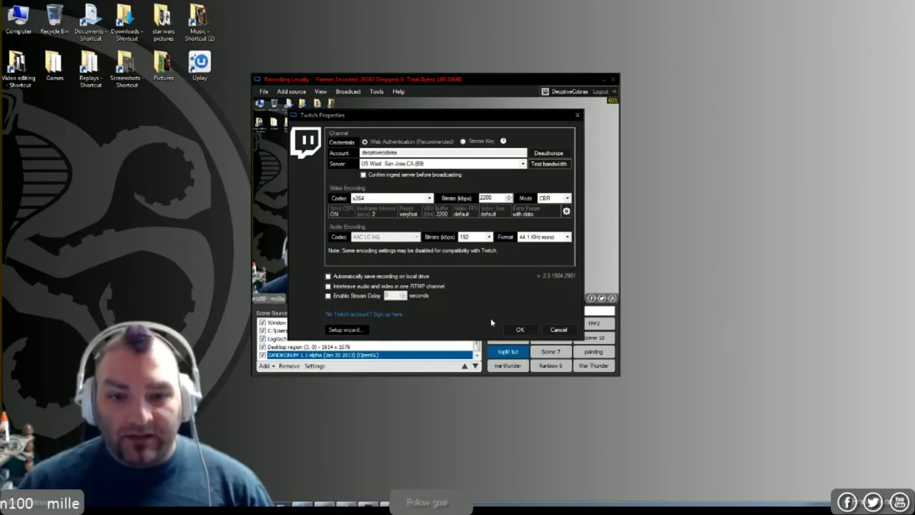
click(482, 198)
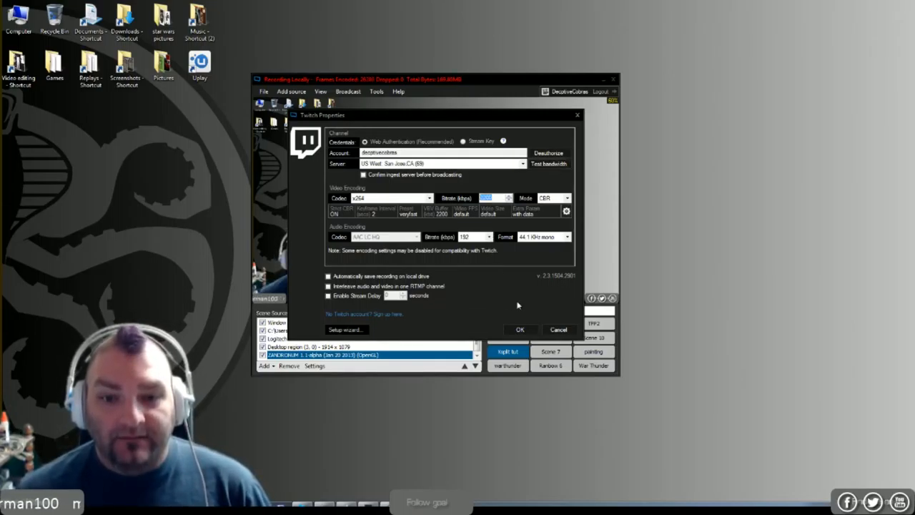
mouse_move(510, 292)
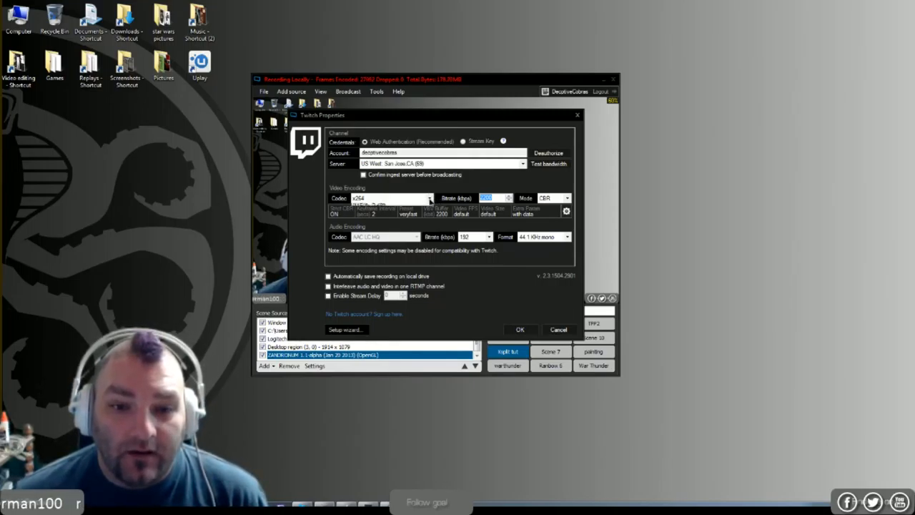
click(431, 198)
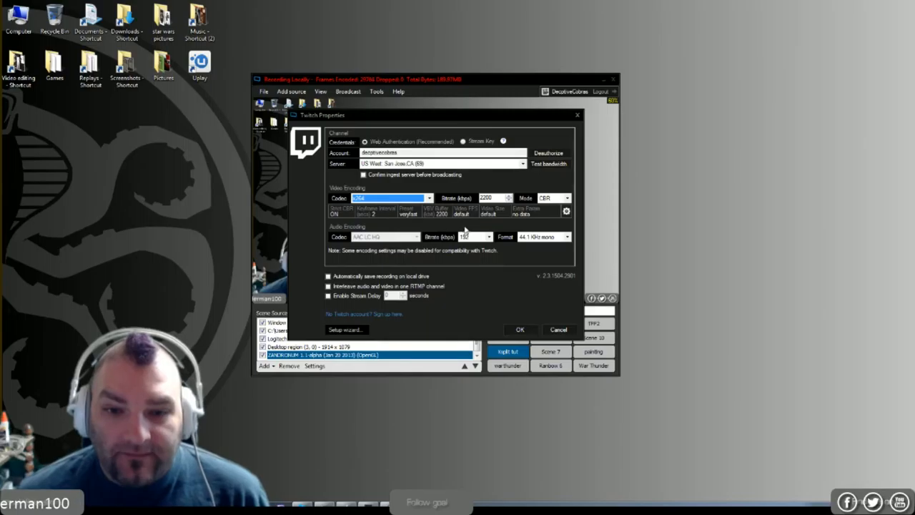
mouse_move(481, 318)
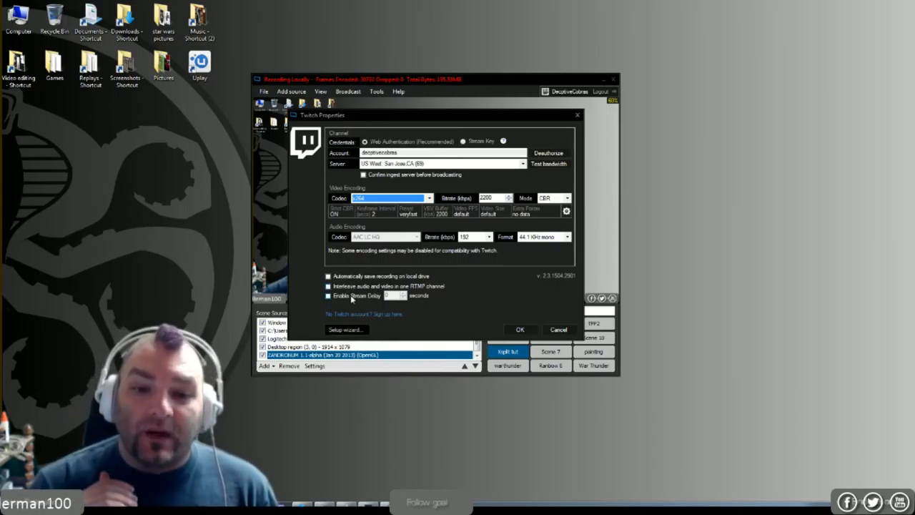
Enable stream delay and set the delay to 120 seconds
click(327, 295)
text(120)
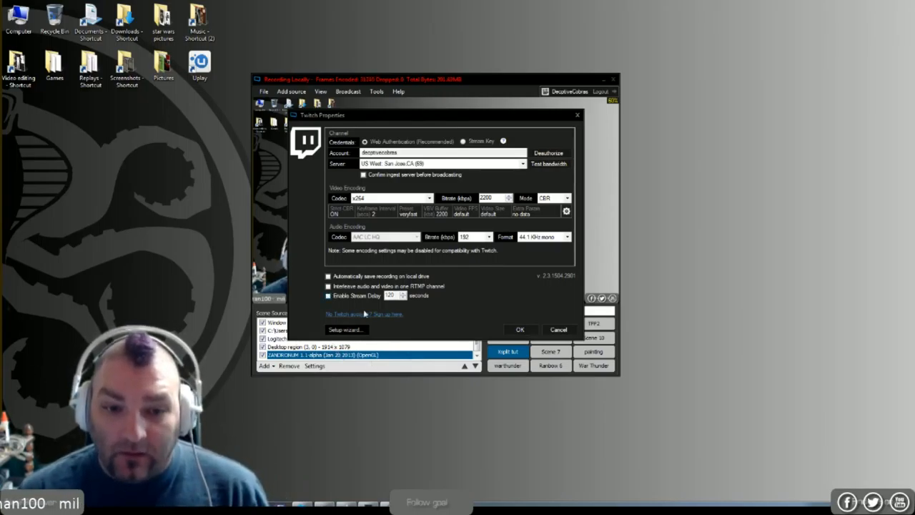
mouse_move(435, 328)
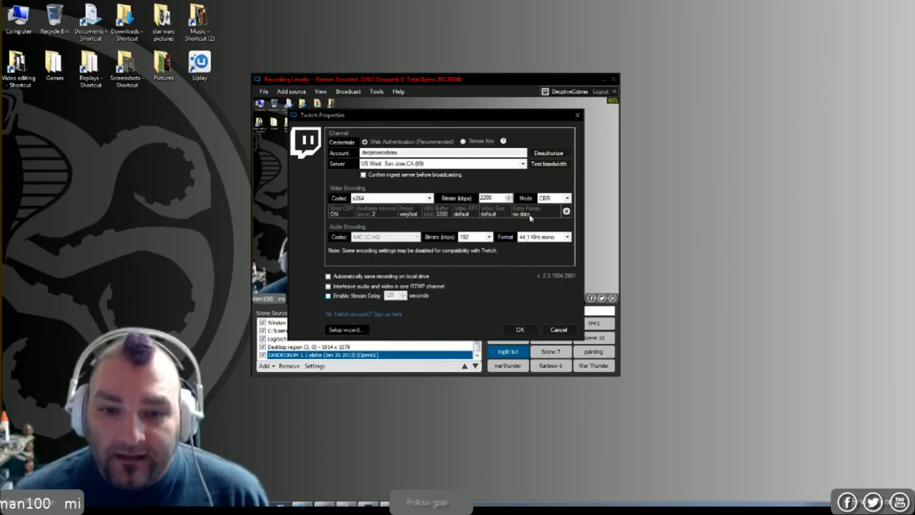
click(564, 198)
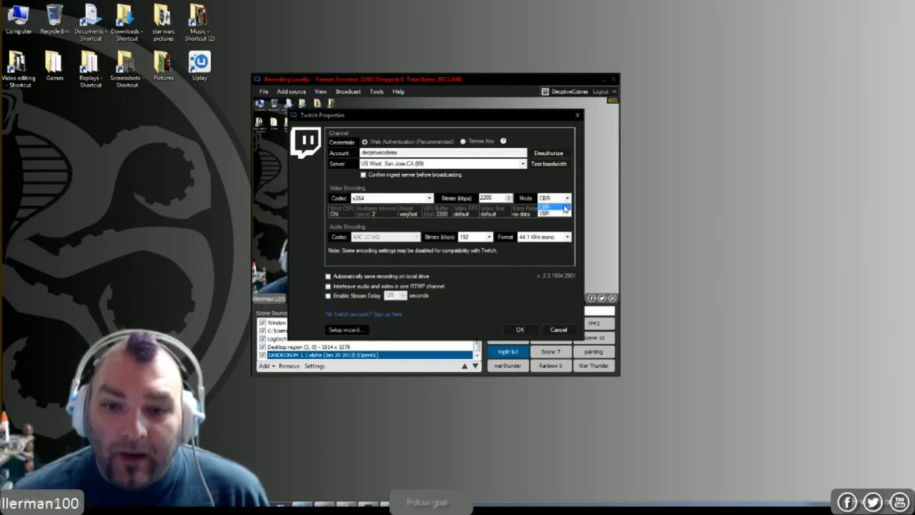
click(549, 198)
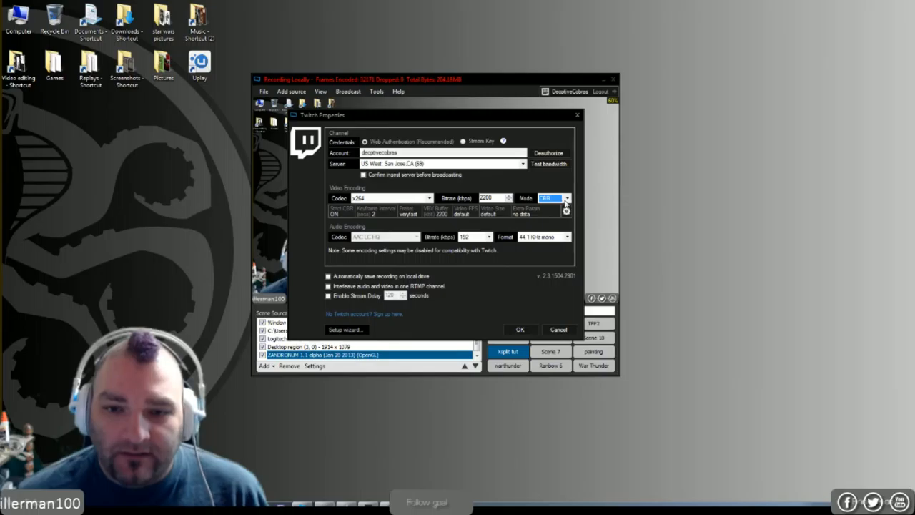
click(566, 198)
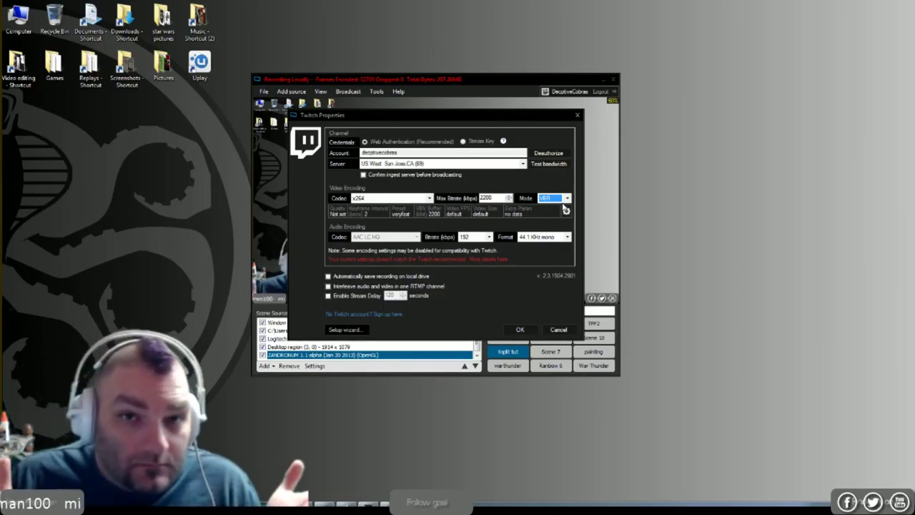
click(552, 198)
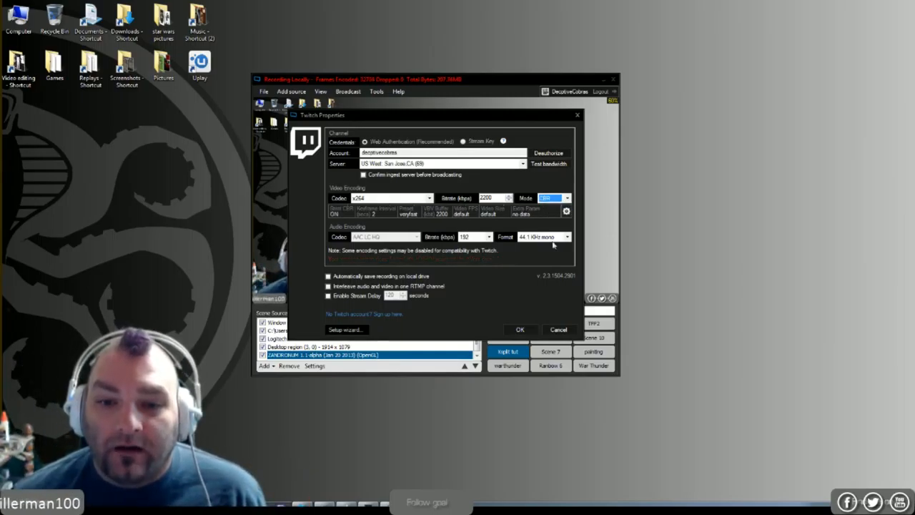
mouse_move(568, 290)
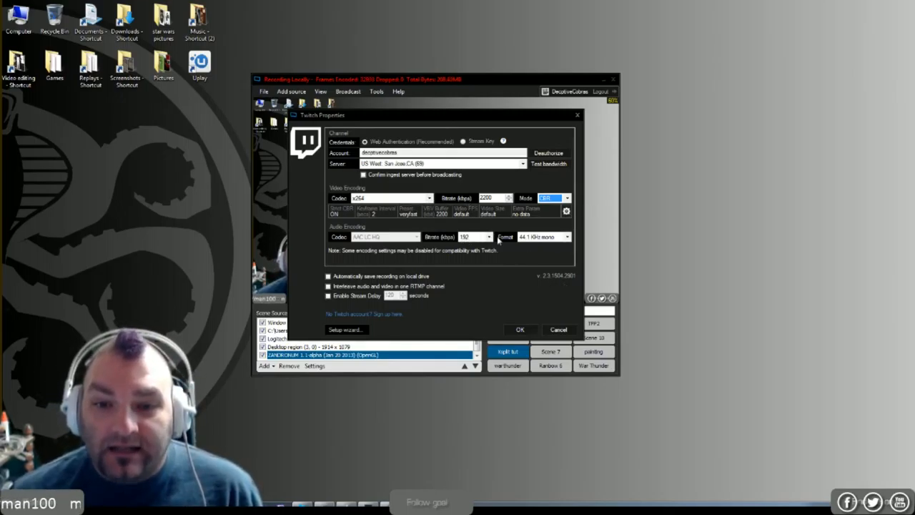
Open the Video Encoding Setup via the gear button beside the encoding summary
click(567, 211)
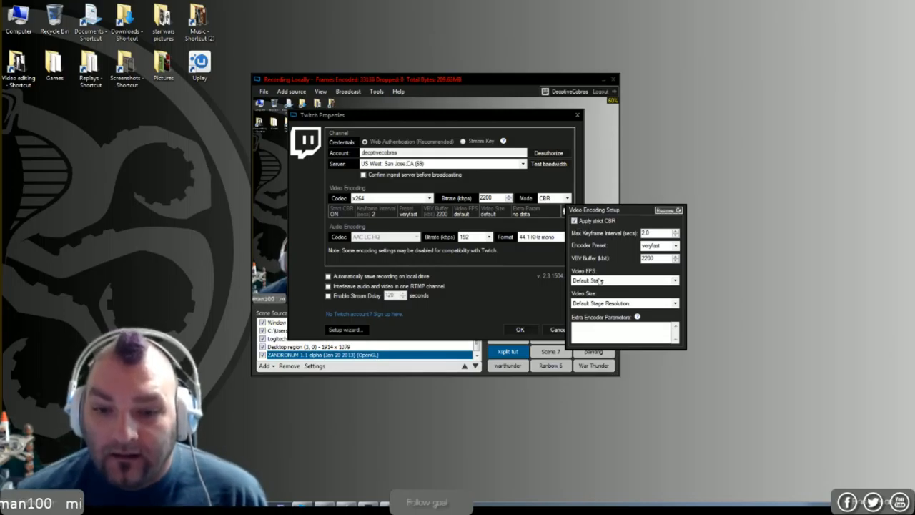
click(674, 280)
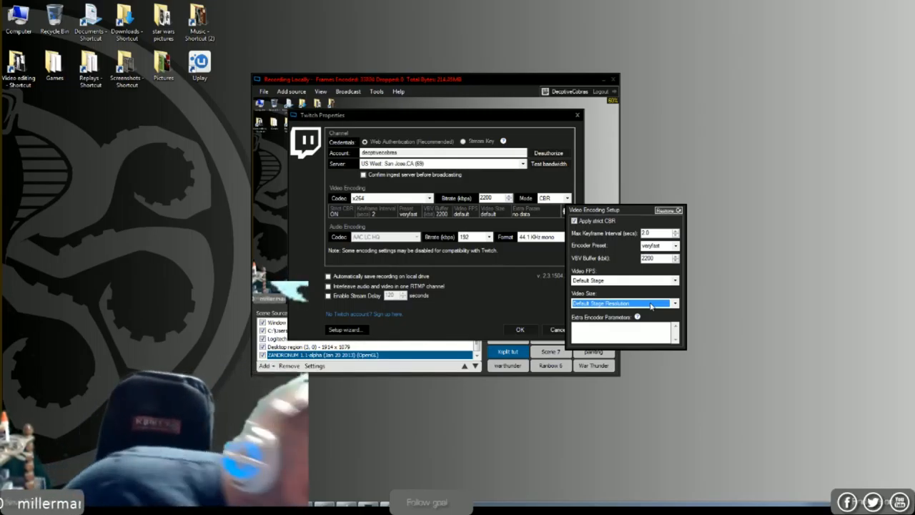
mouse_move(703, 327)
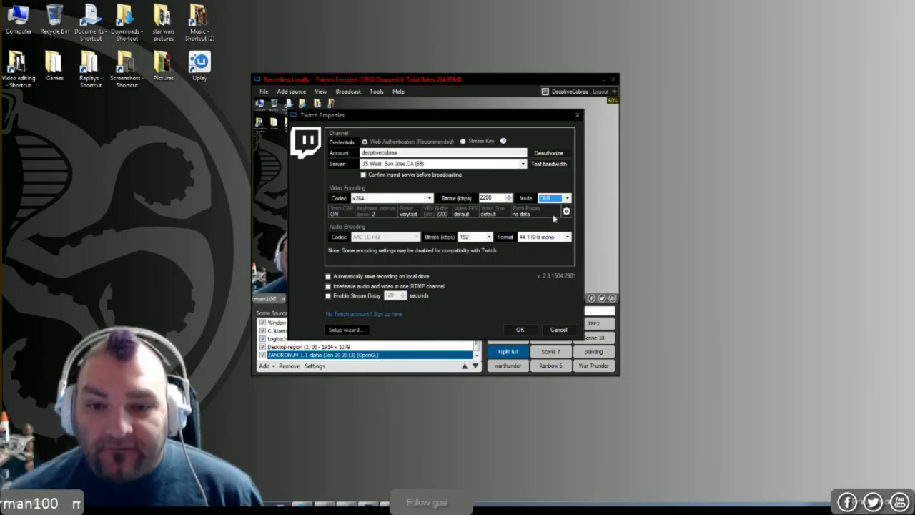
click(567, 211)
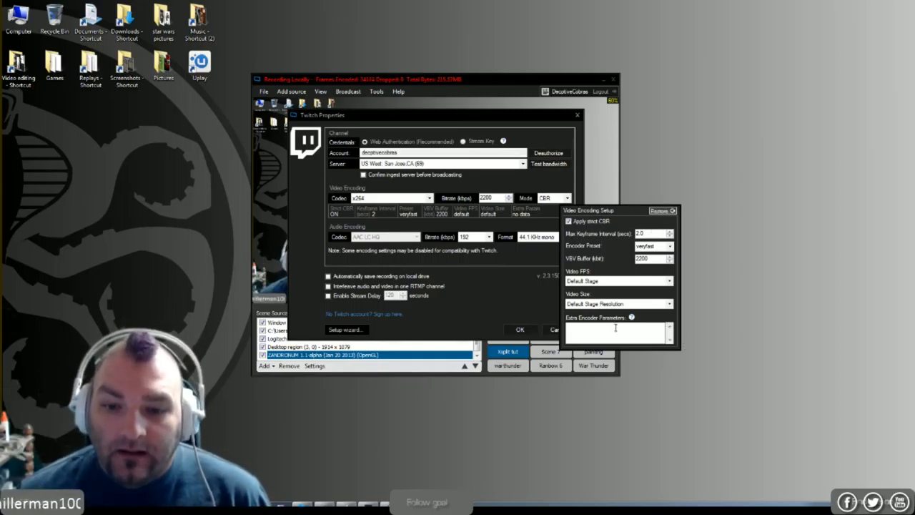
mouse_move(489, 300)
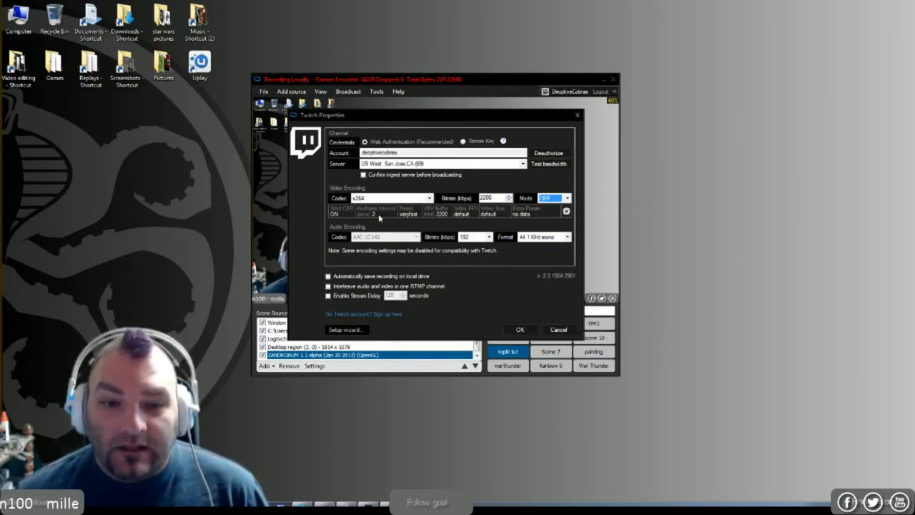
mouse_move(529, 250)
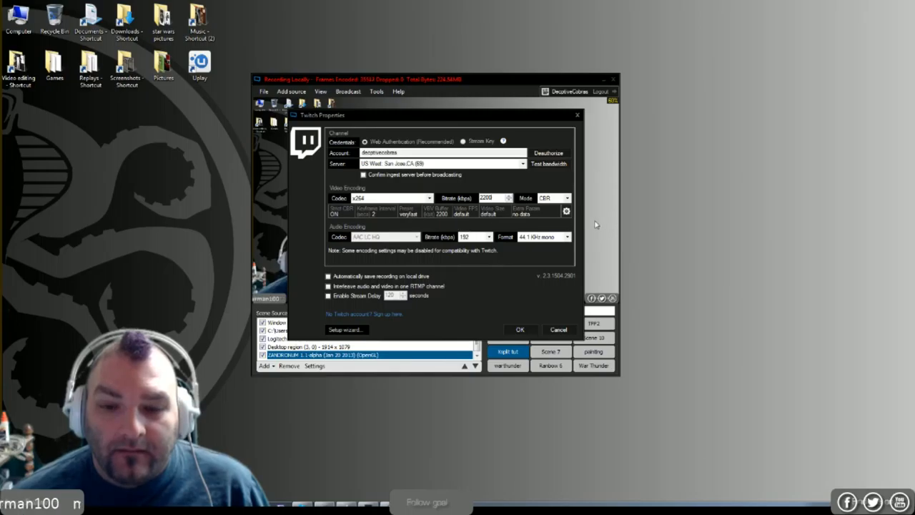
click(566, 210)
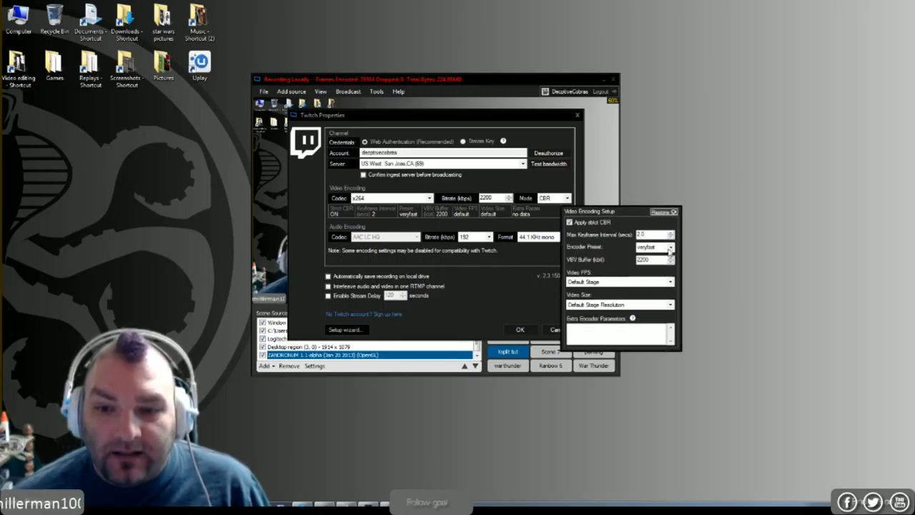
Browse the Encoder Preset list from superfast to slow, keeping veryfast
click(669, 247)
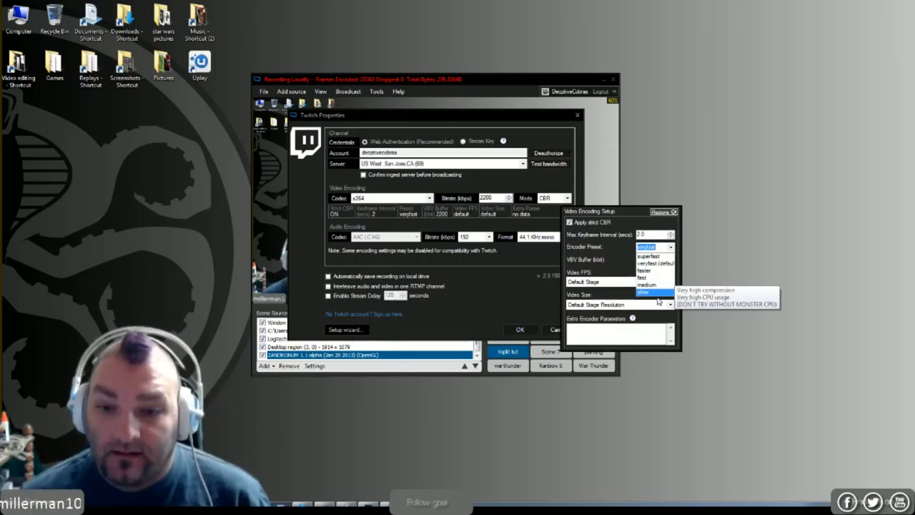
mouse_move(651, 277)
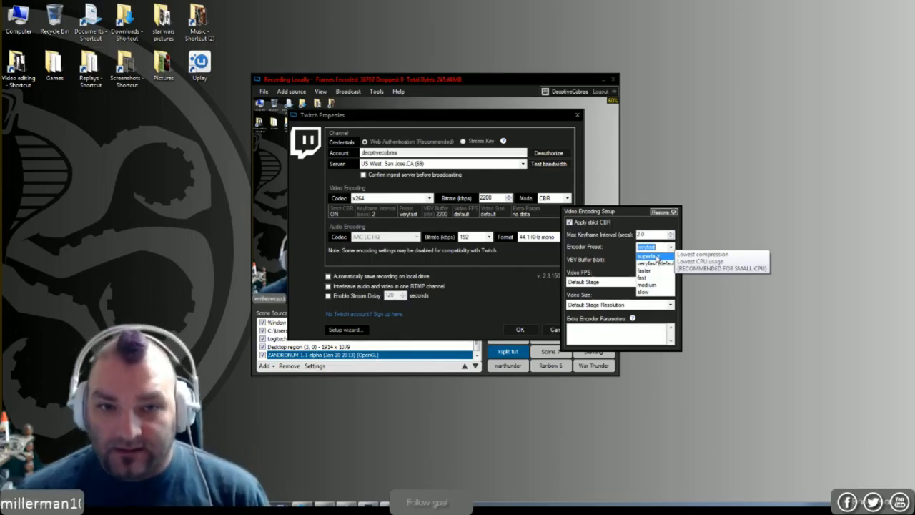
mouse_move(651, 264)
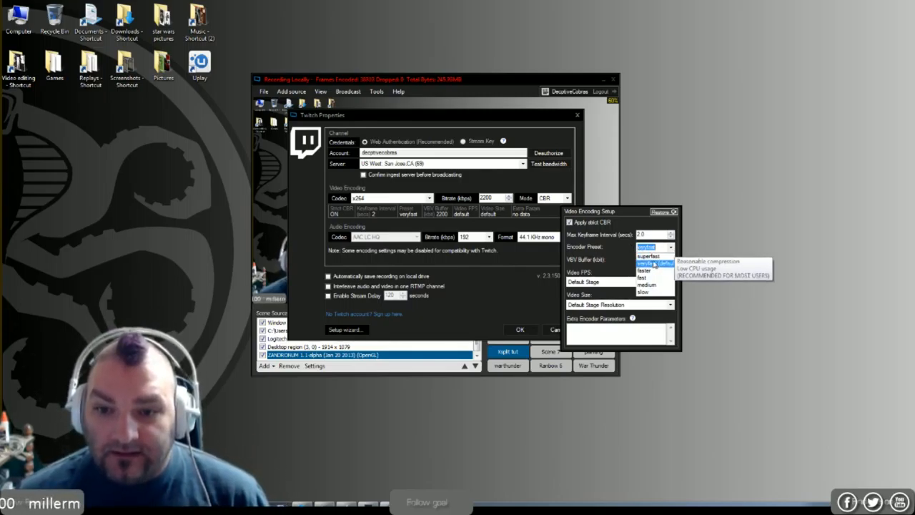
mouse_move(655, 272)
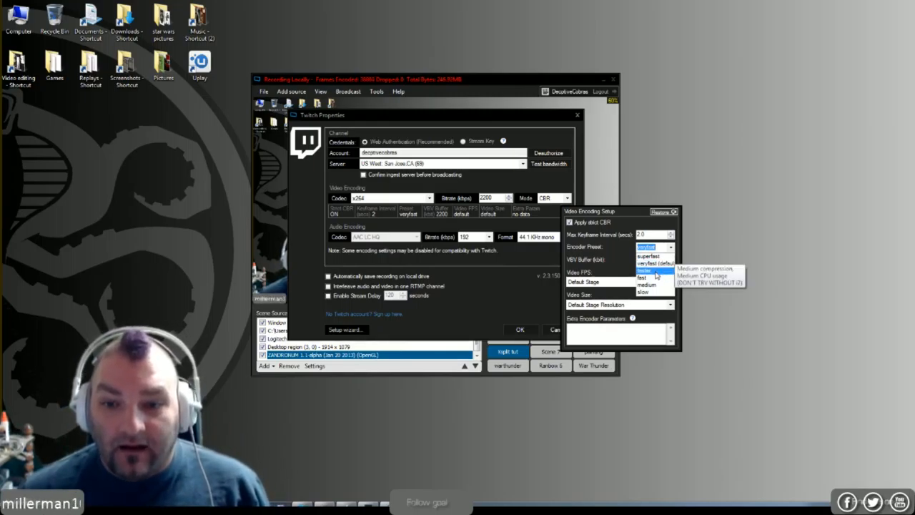
mouse_move(654, 264)
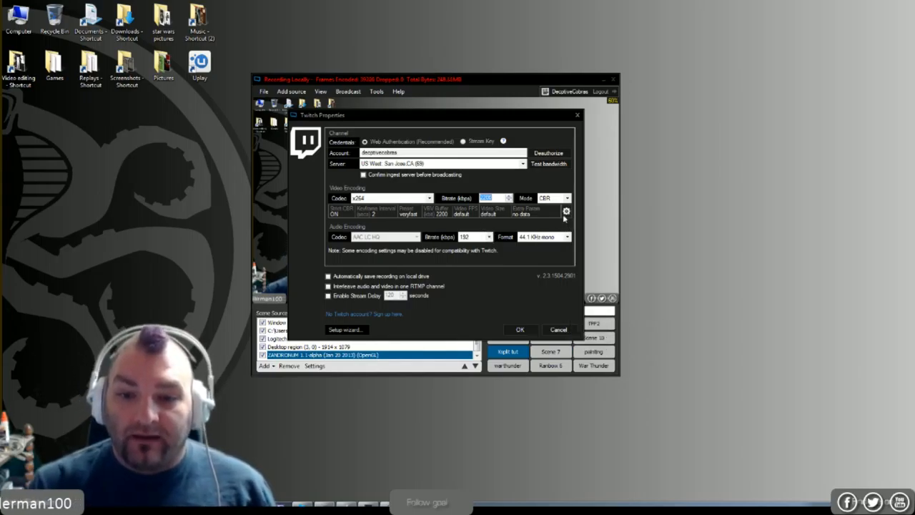
Close the encoding setup panel and save the Twitch properties with OK
click(567, 211)
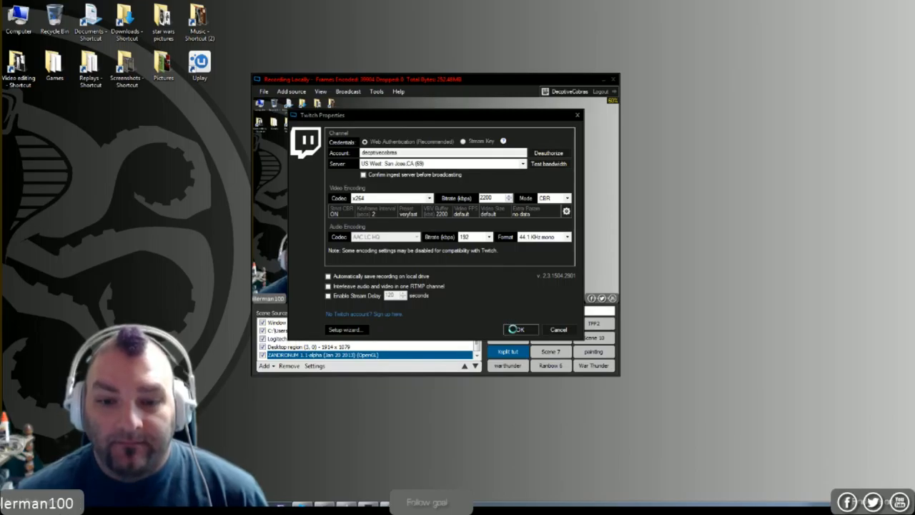
click(520, 328)
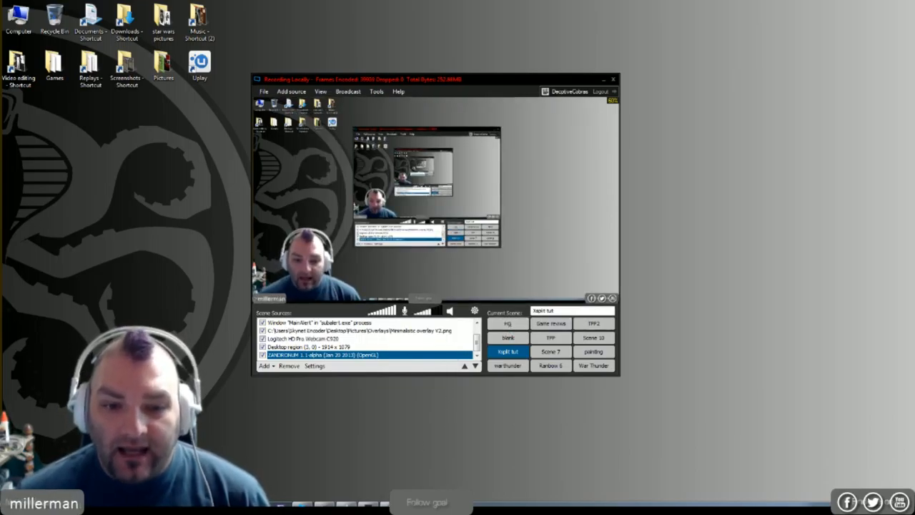